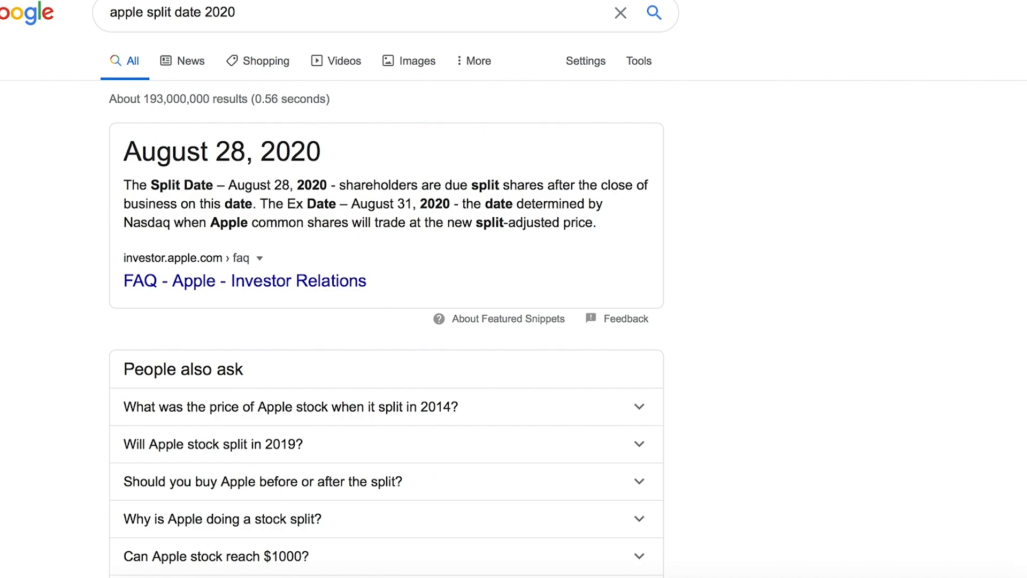
mouse_move(36, 307)
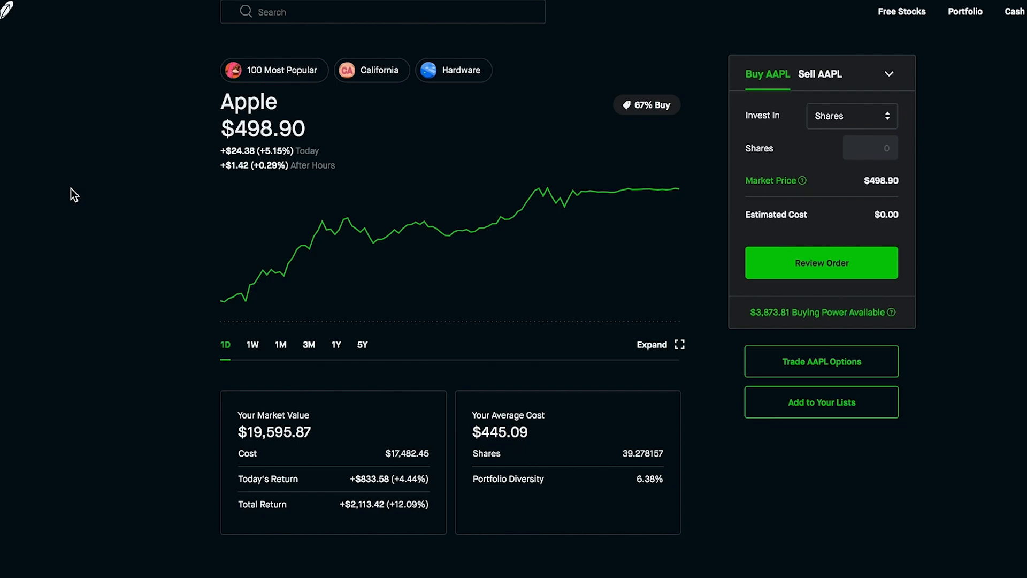
Review the AAPL $465 Put position's $885 credit, returns and Aug 19 sale history
left_click(820, 361)
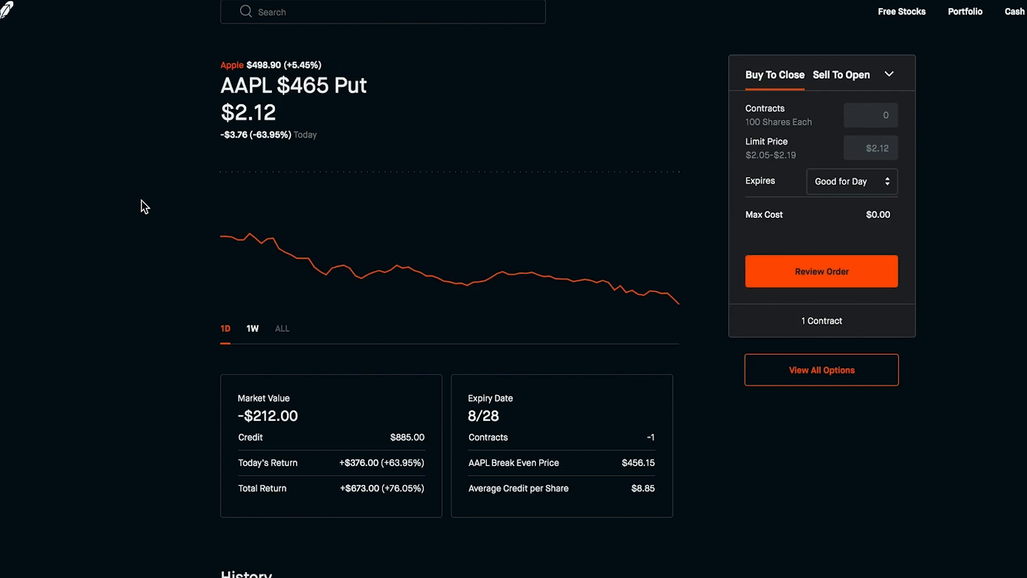
mouse_move(145, 202)
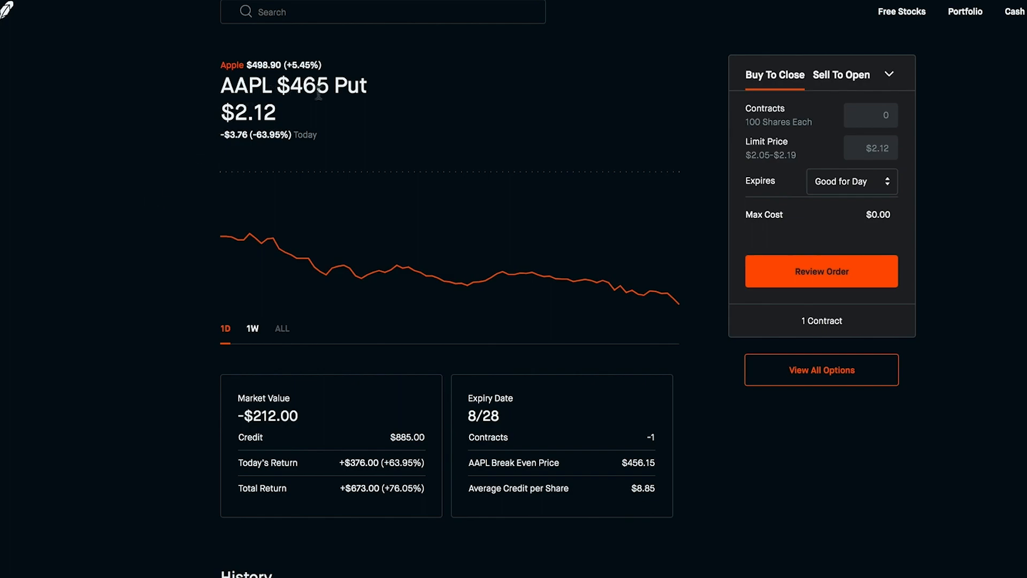
mouse_move(505, 426)
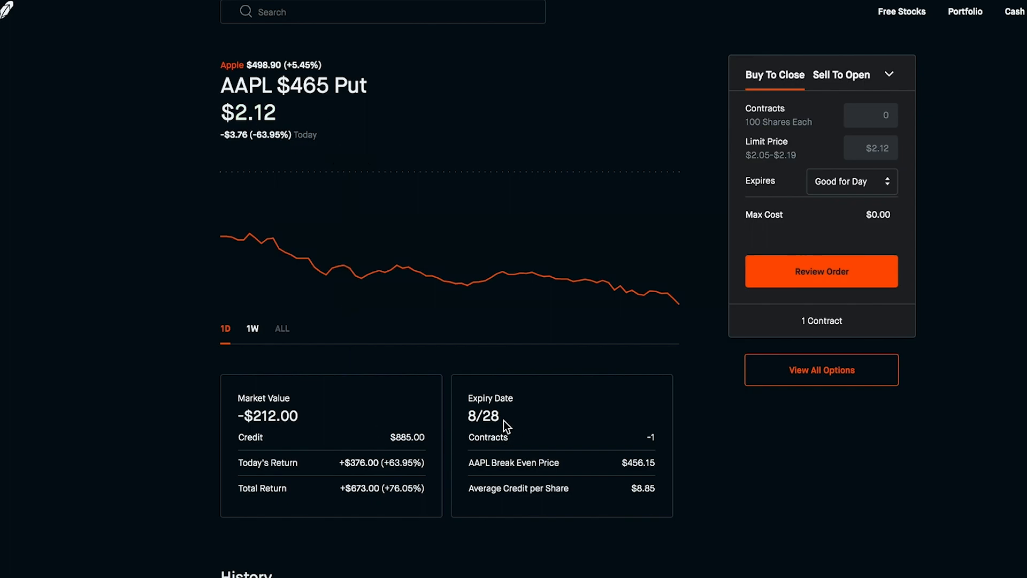
scroll("down", 3)
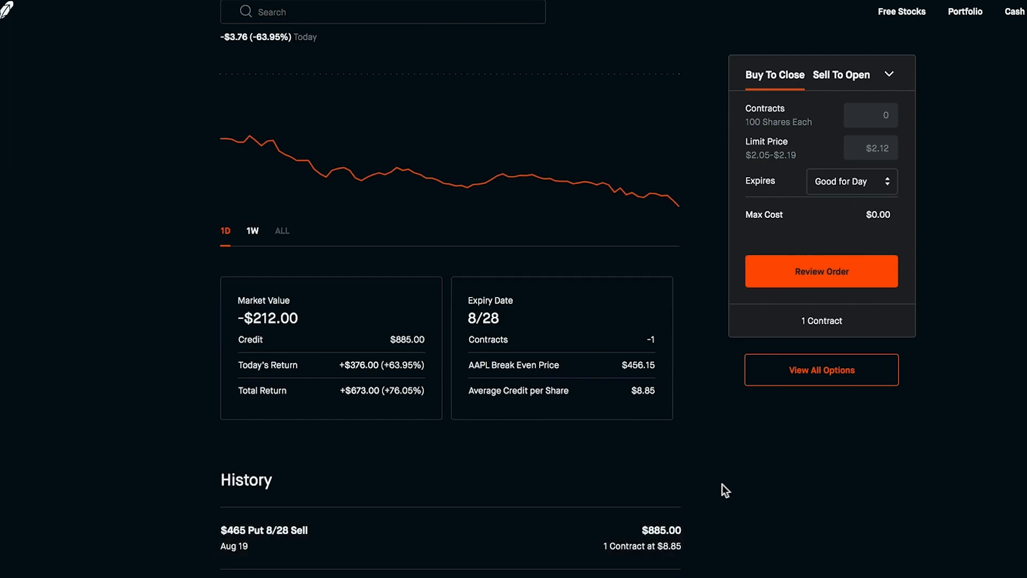
mouse_move(621, 514)
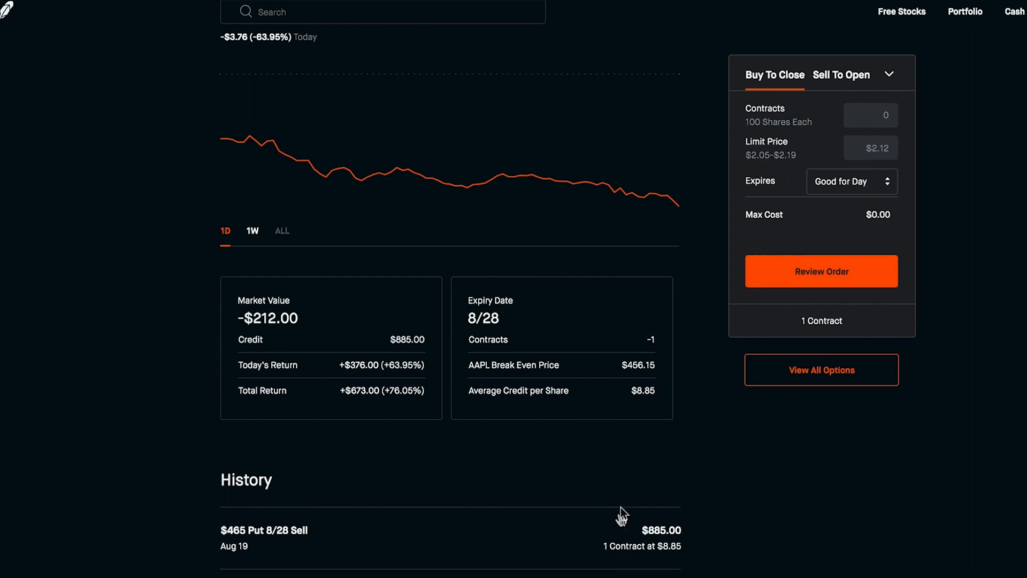
scroll("up", 3)
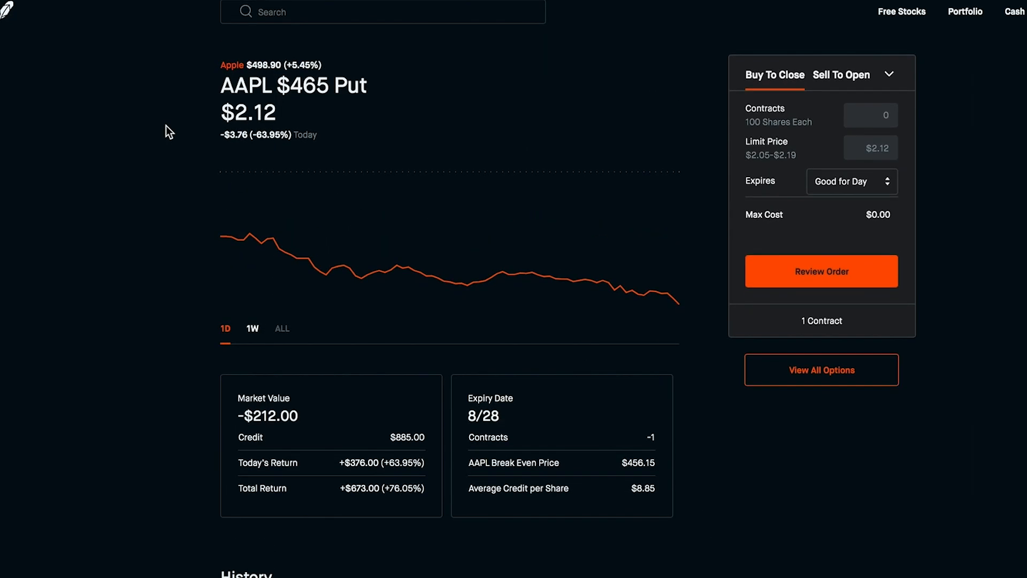
mouse_move(294, 129)
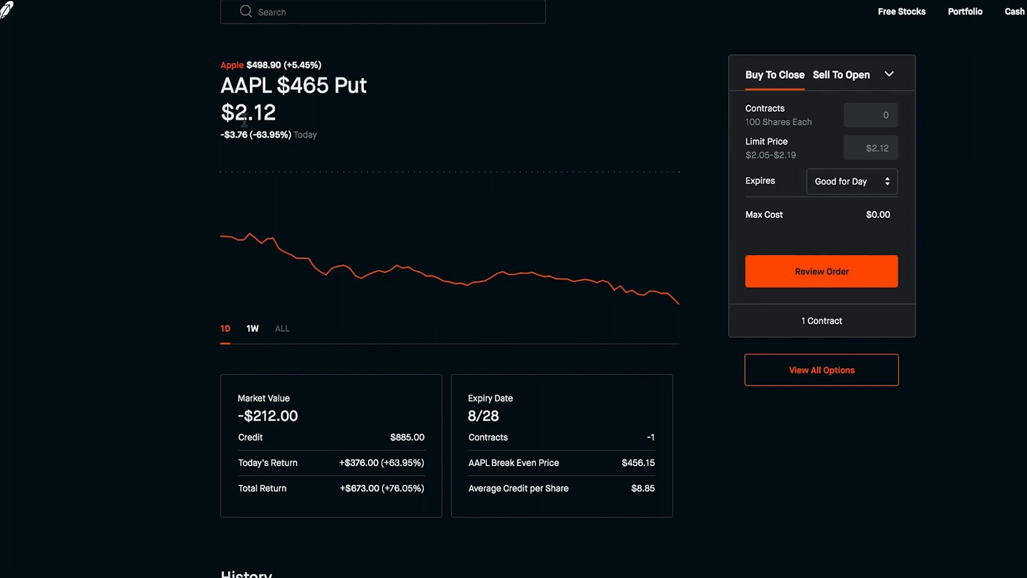
Show all AAPL sell-put options and switch the expiration to September 4
left_click(821, 369)
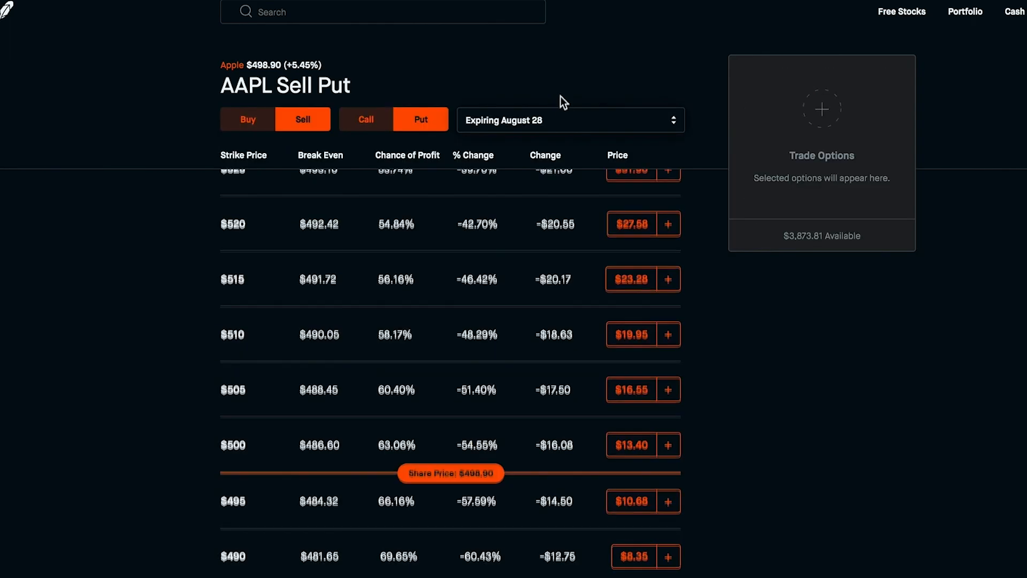
left_click(569, 120)
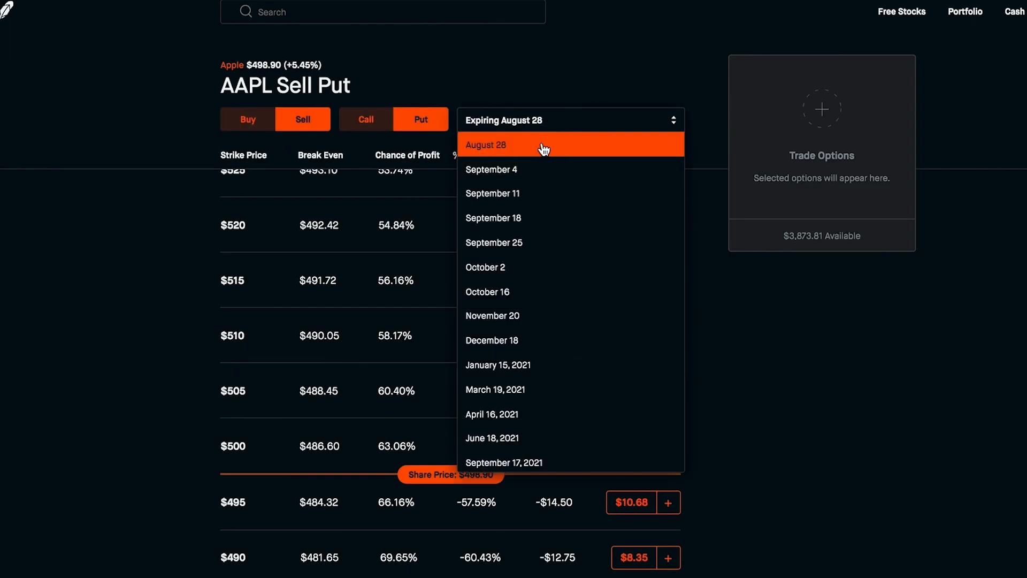
mouse_move(534, 172)
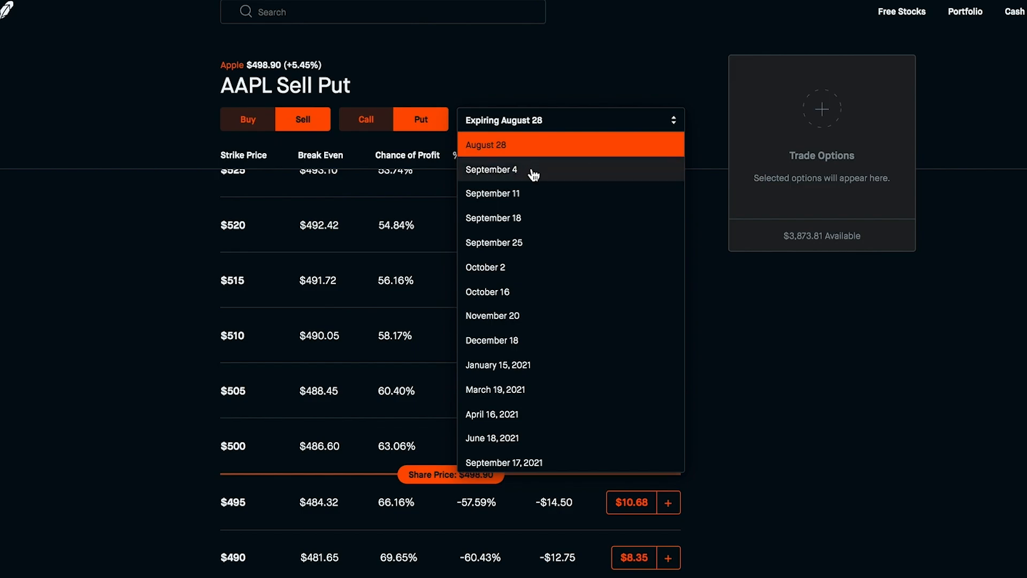
left_click(491, 169)
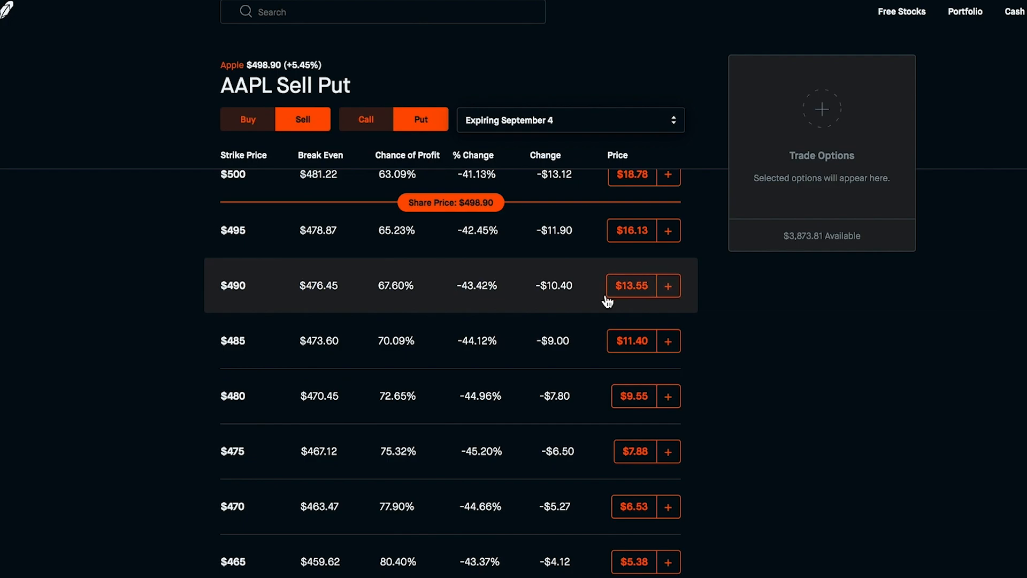
mouse_move(563, 311)
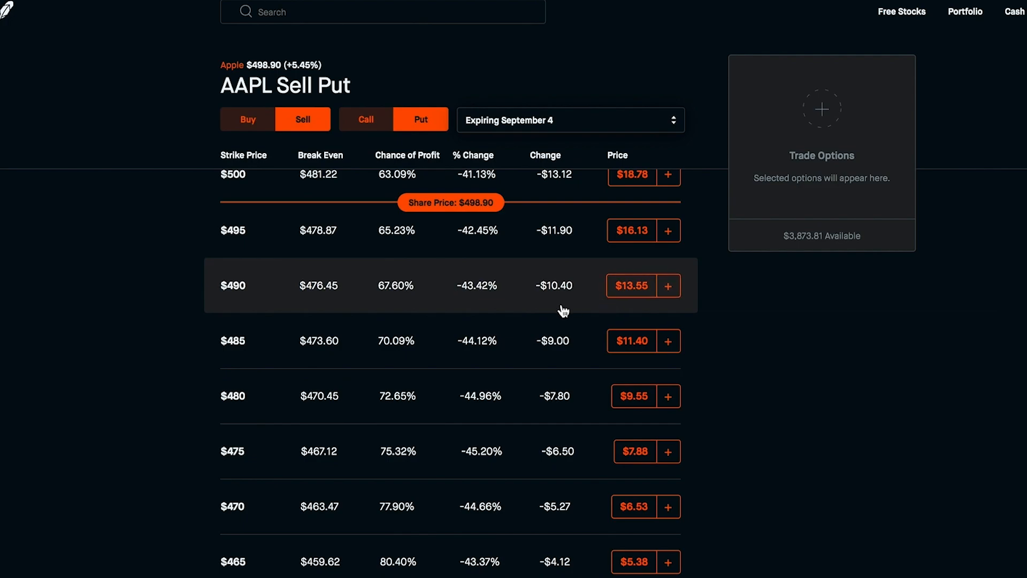
mouse_move(563, 348)
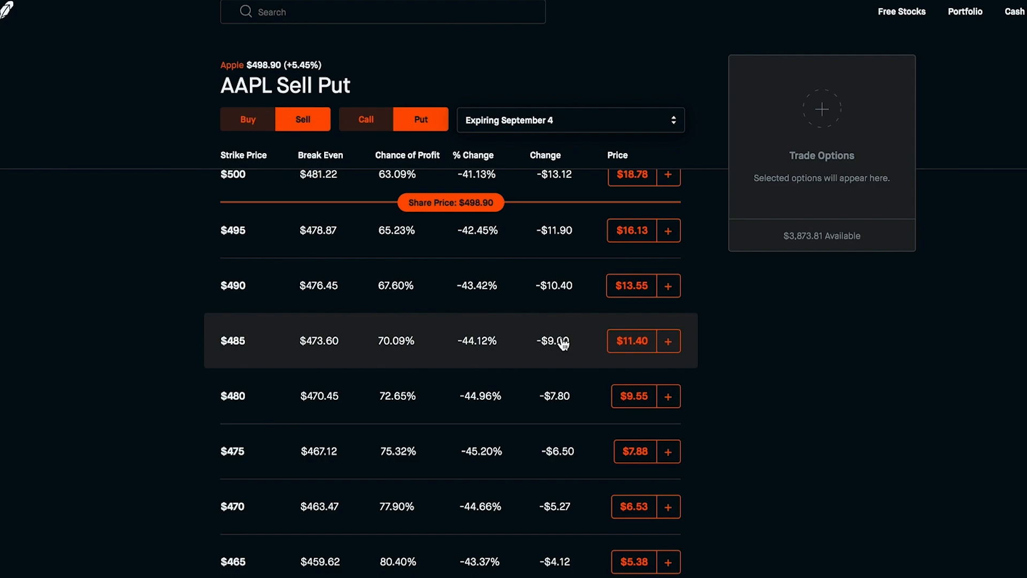
mouse_move(562, 340)
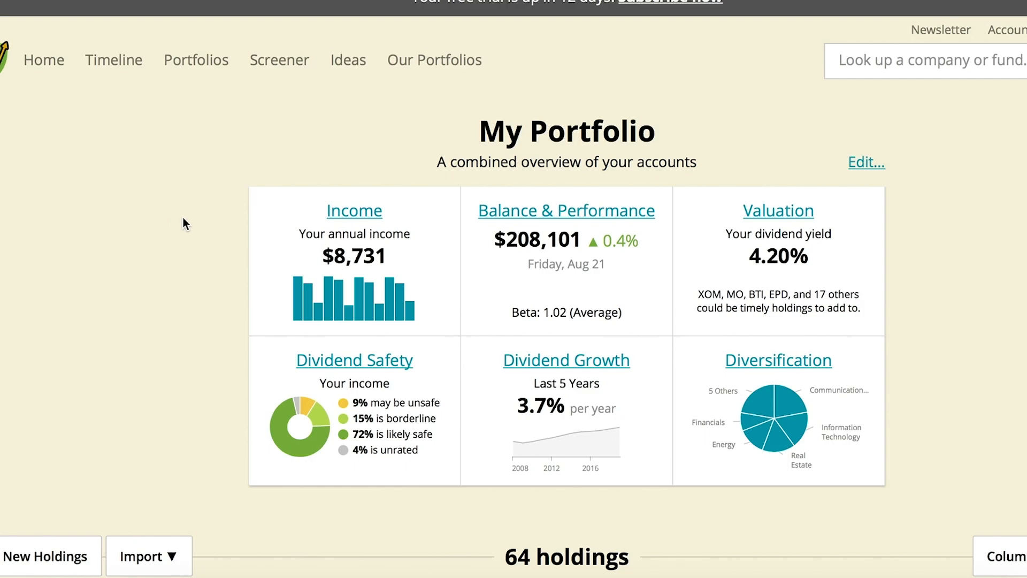
mouse_move(271, 239)
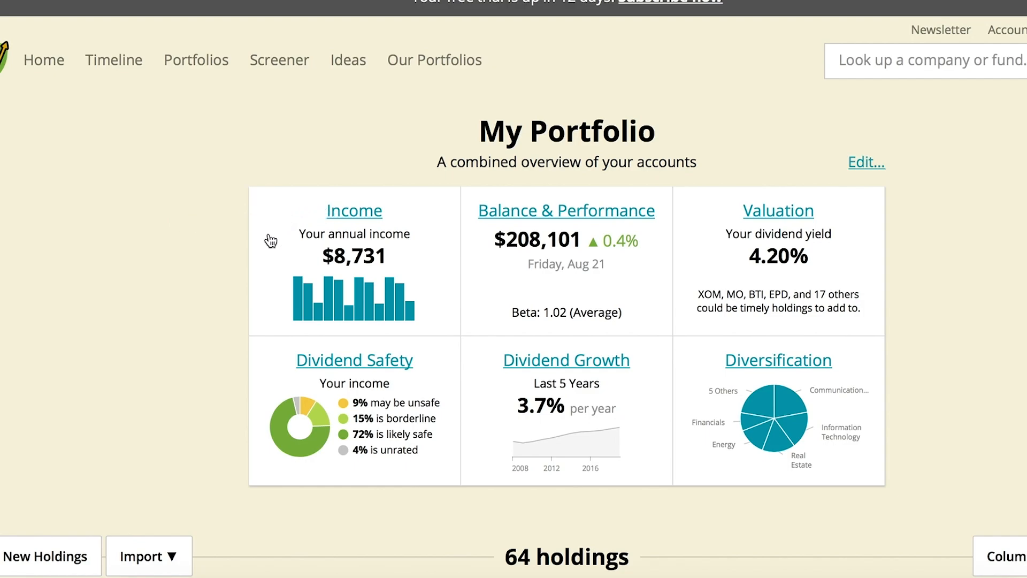
mouse_move(868, 283)
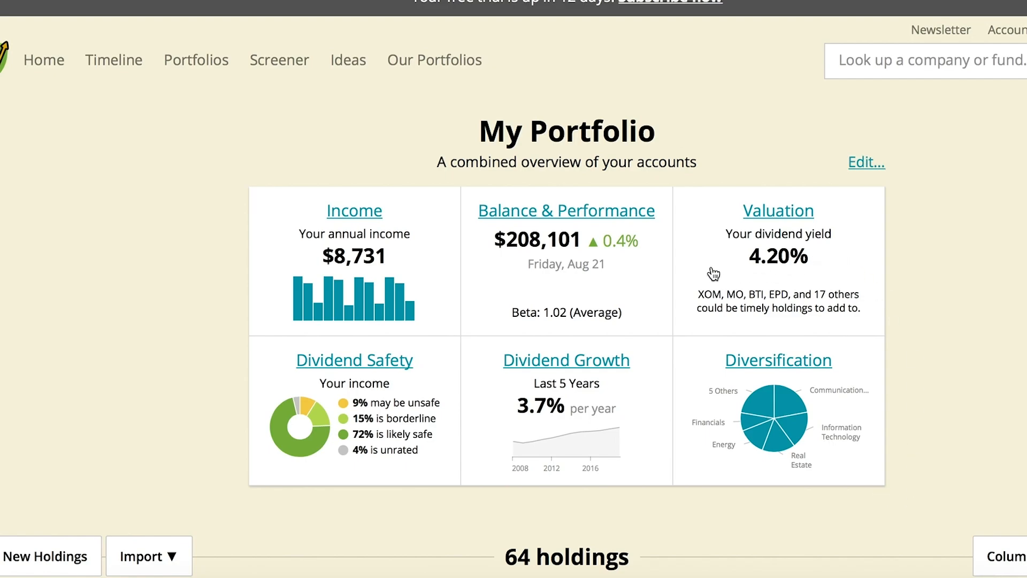
mouse_move(751, 325)
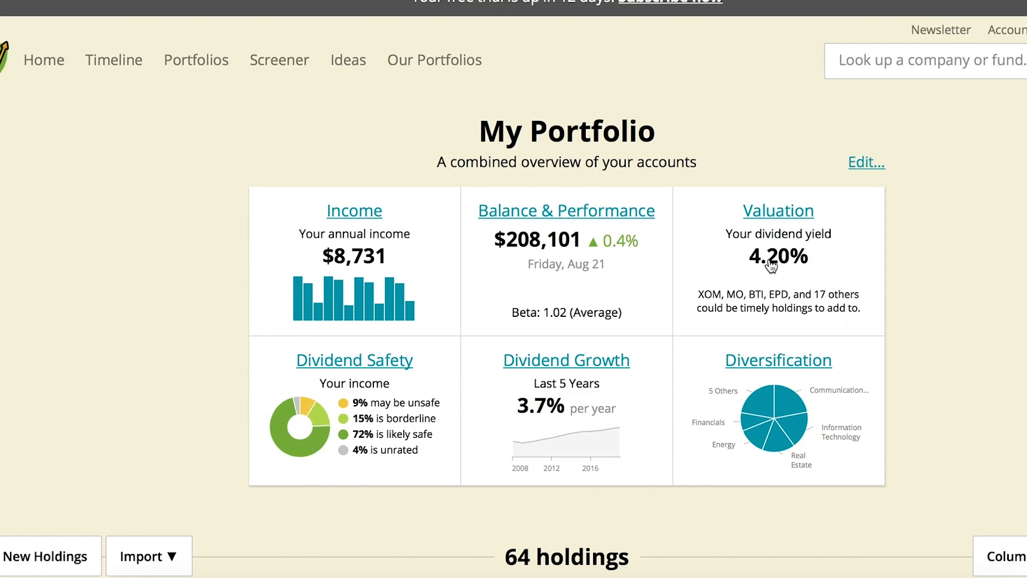
mouse_move(777, 281)
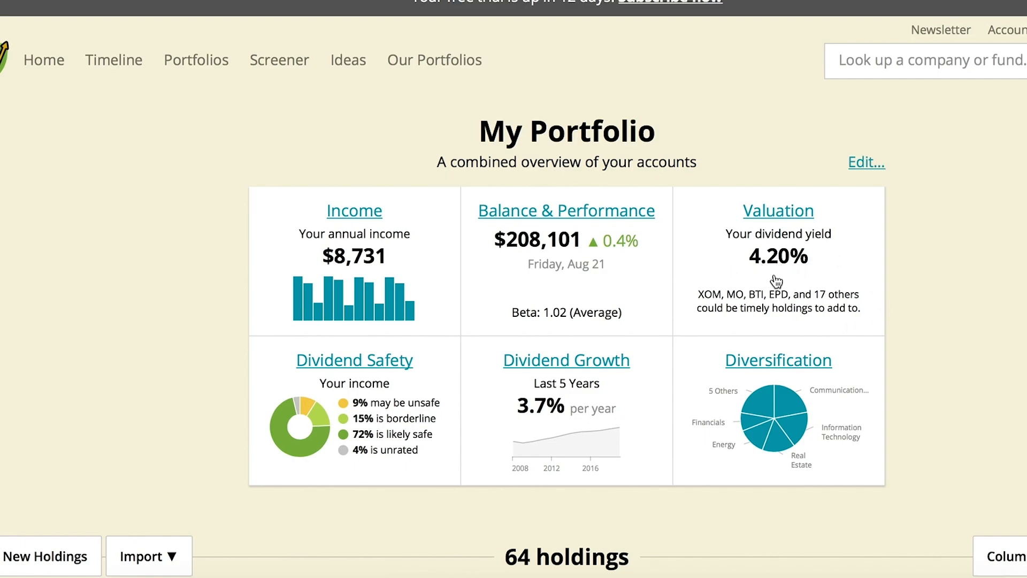
mouse_move(809, 277)
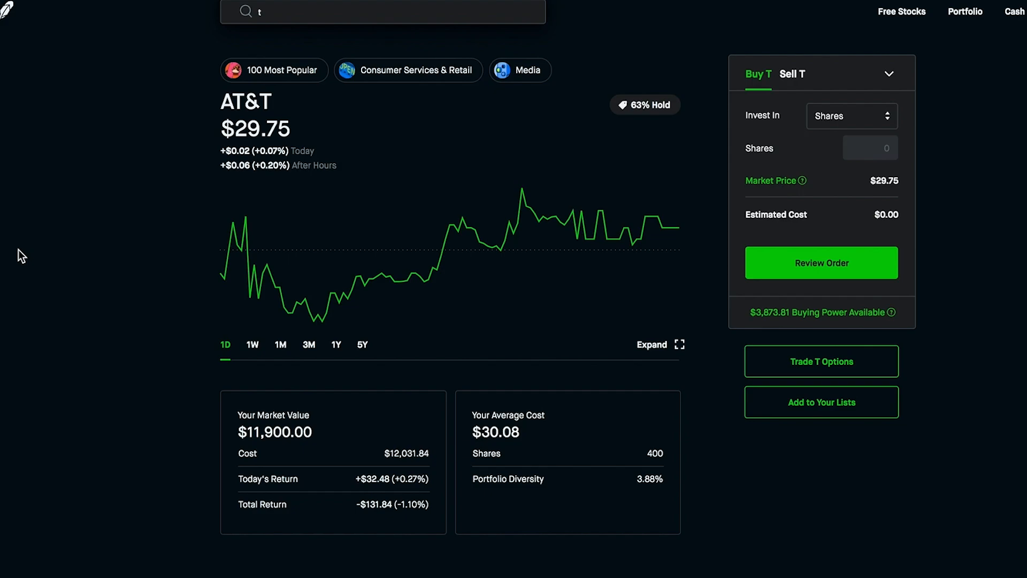
mouse_move(405, 469)
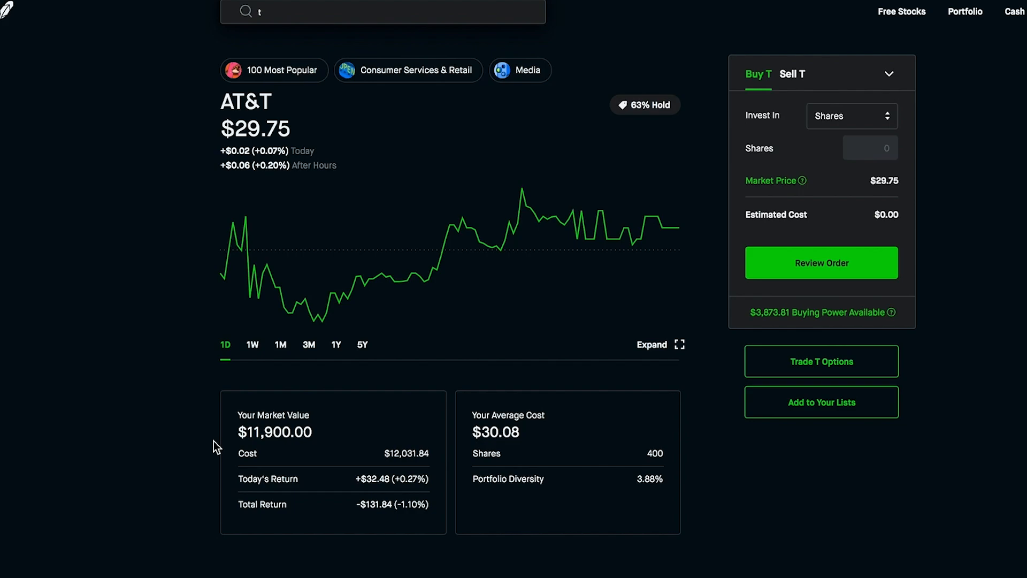
mouse_move(134, 348)
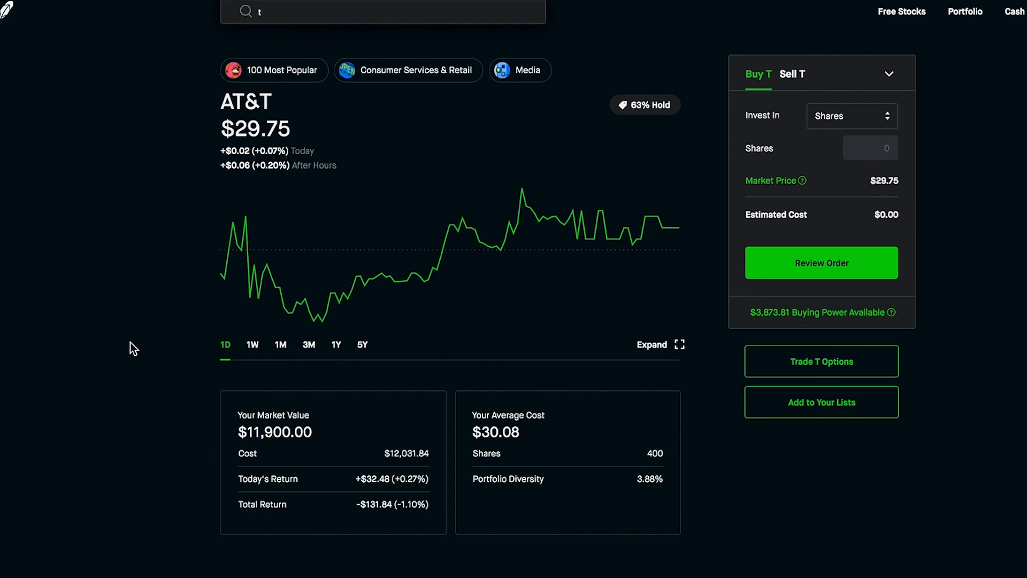
mouse_move(145, 345)
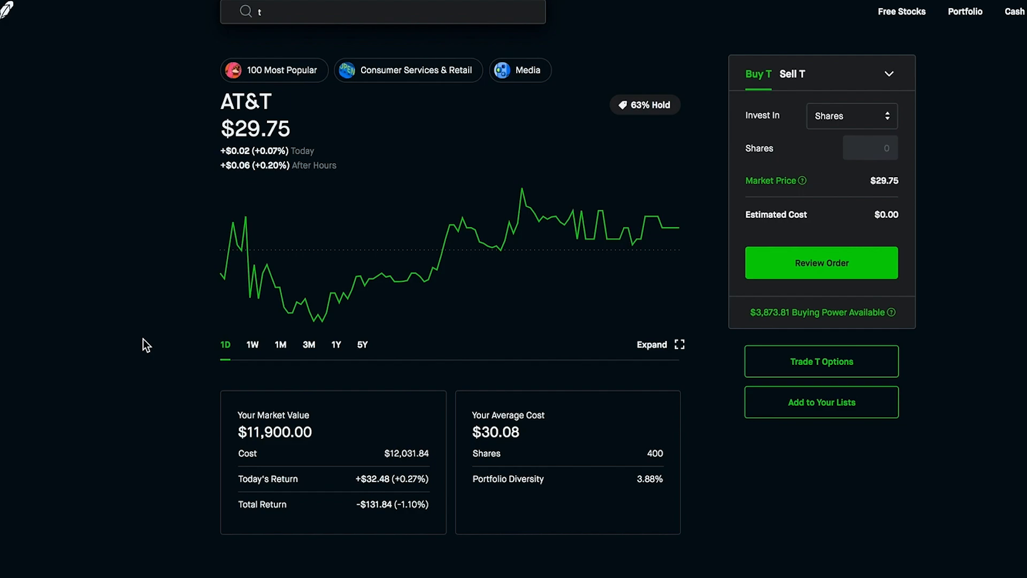
mouse_move(125, 306)
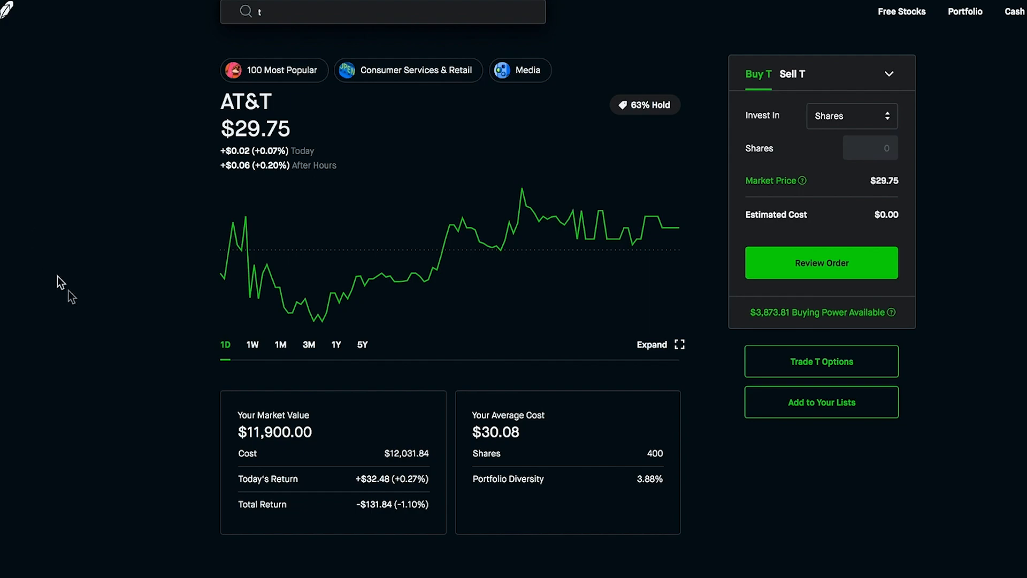
Switch the AT&T chart to the one-year range showing the drop after December 2019
left_click(336, 344)
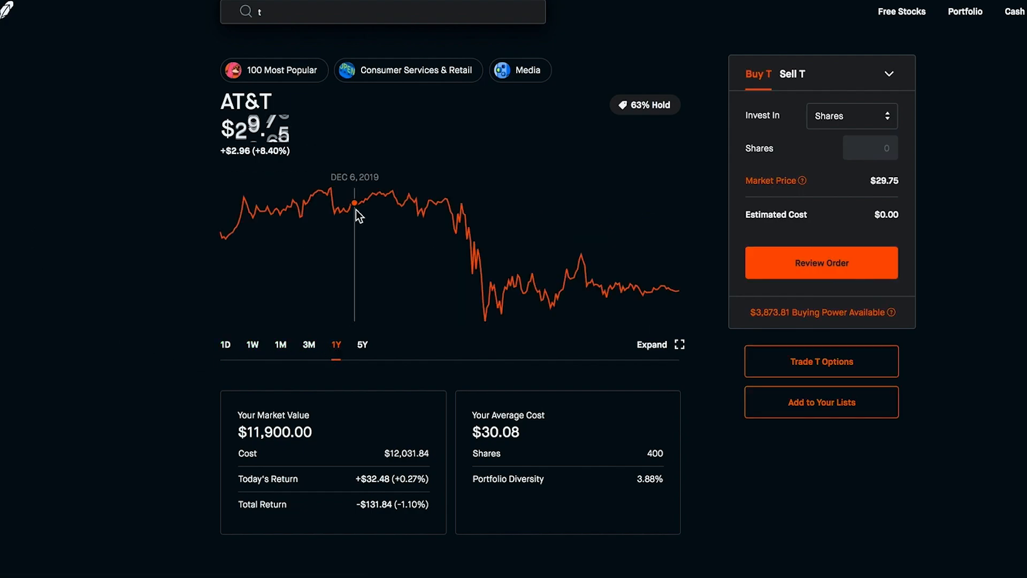
mouse_move(641, 293)
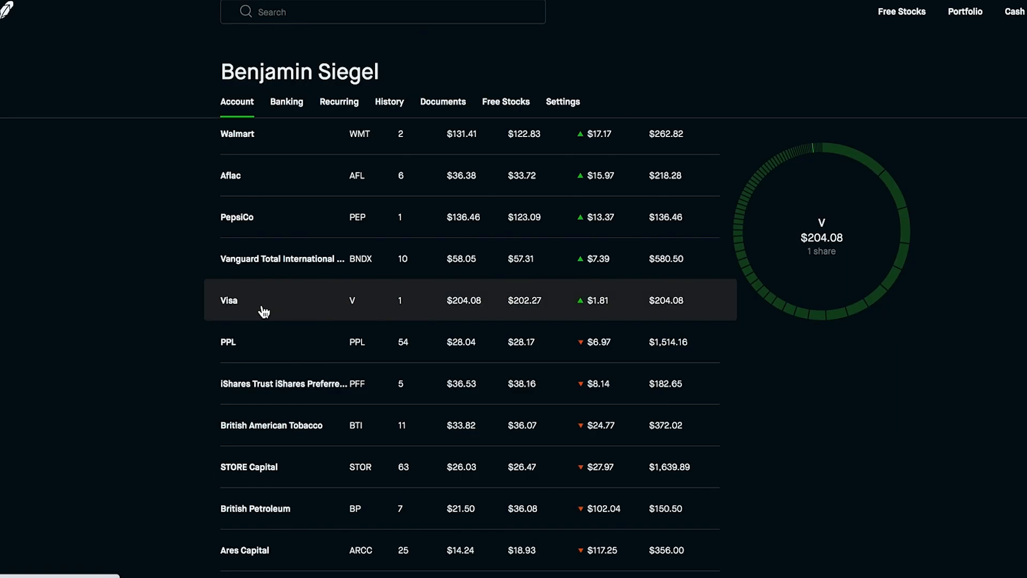
mouse_move(242, 312)
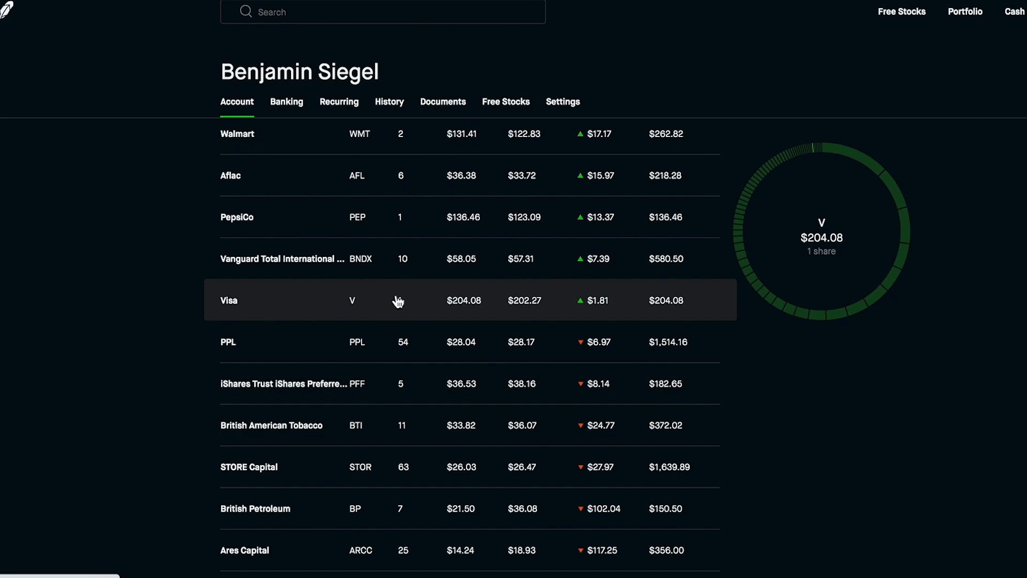
mouse_move(416, 308)
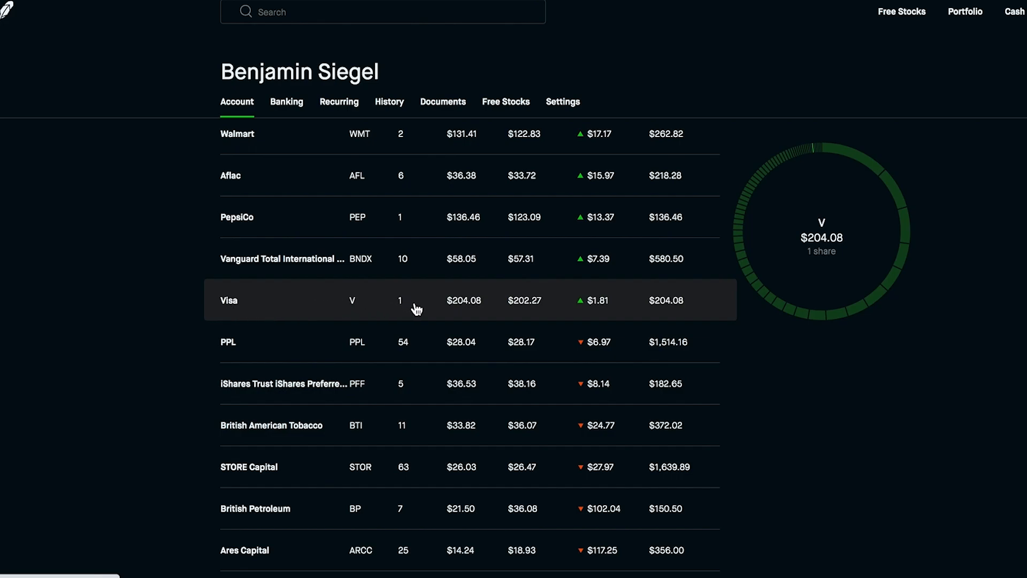
mouse_move(393, 315)
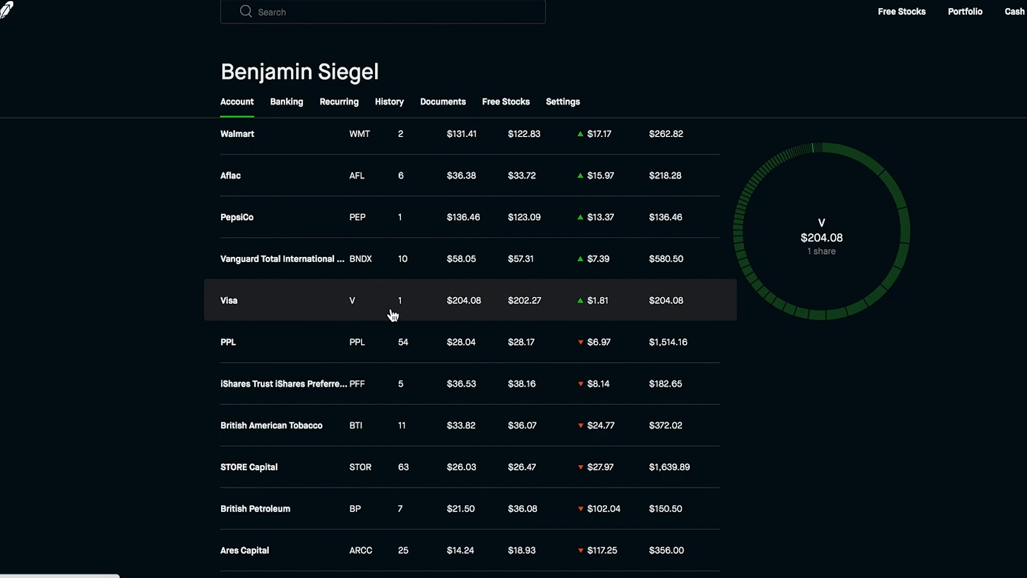
mouse_move(418, 290)
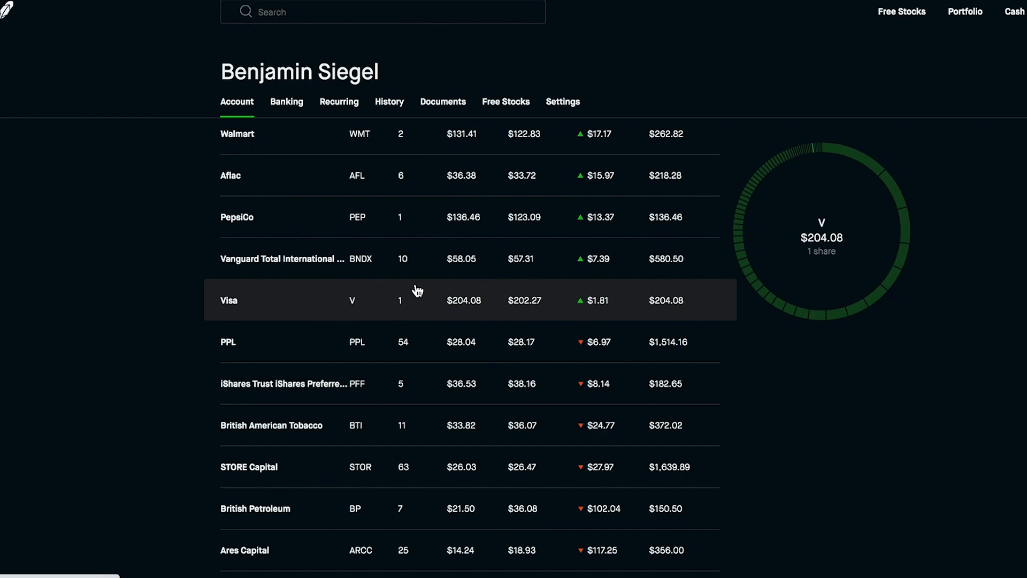
Scroll the positions table past Intel and Pembina to Chevron, Exxon Mobil and Wells Fargo
scroll("down", 3)
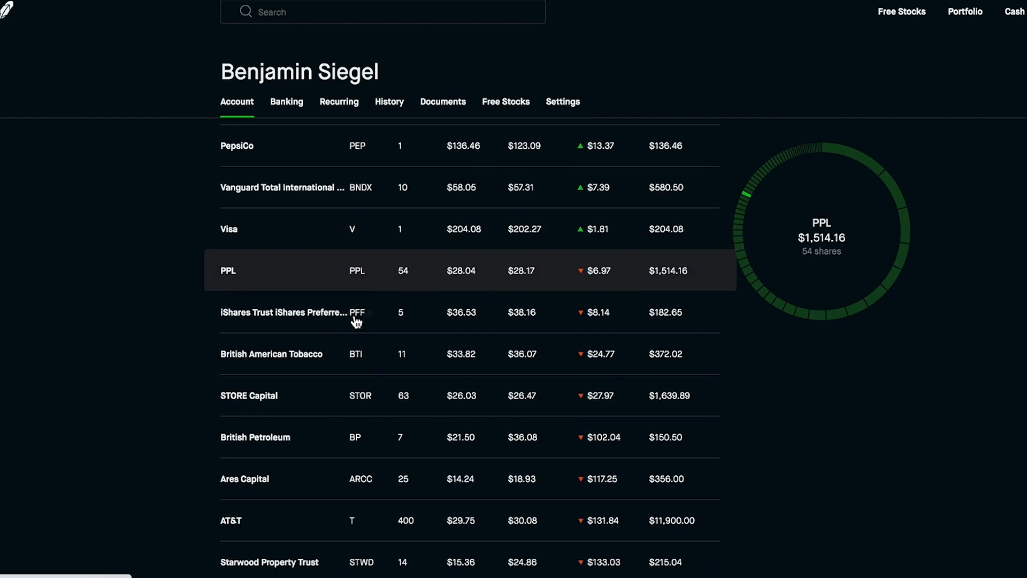
scroll("down", 3)
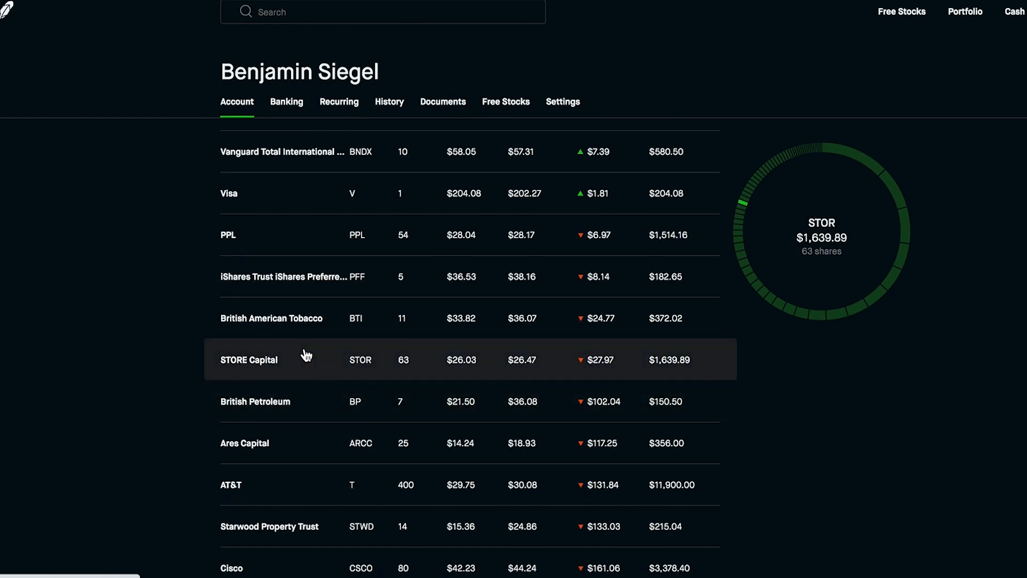
mouse_move(328, 373)
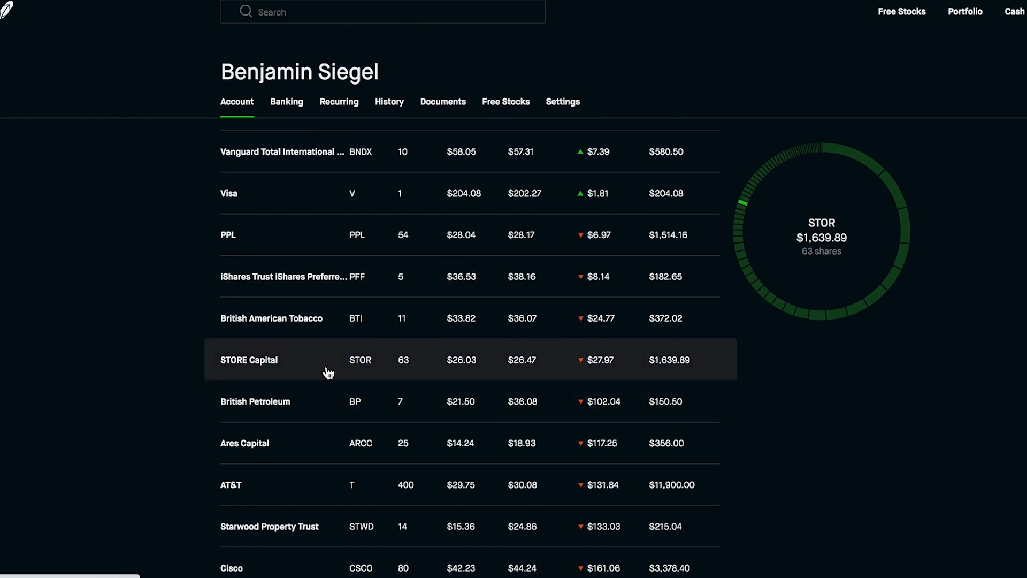
mouse_move(335, 366)
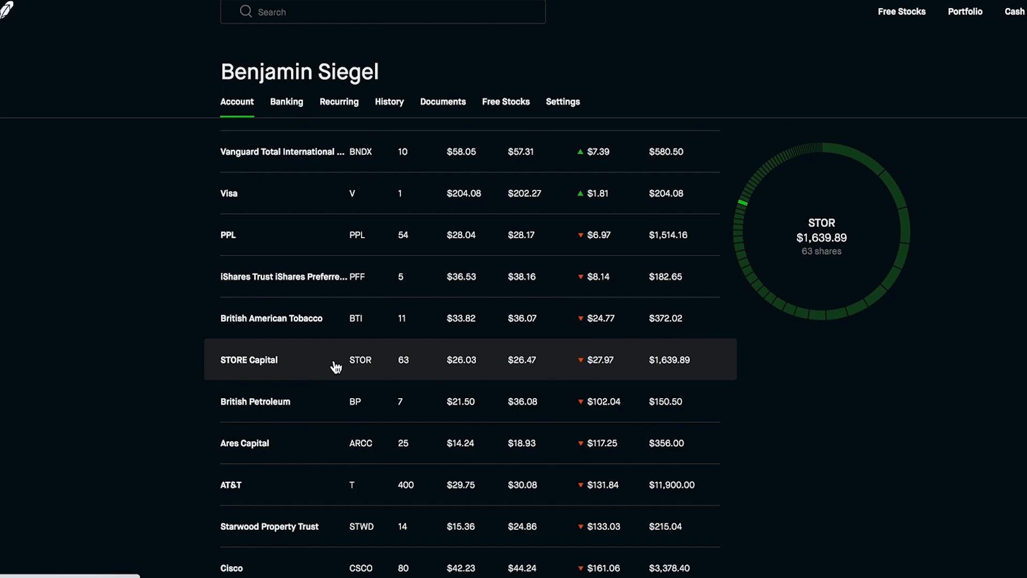
mouse_move(552, 365)
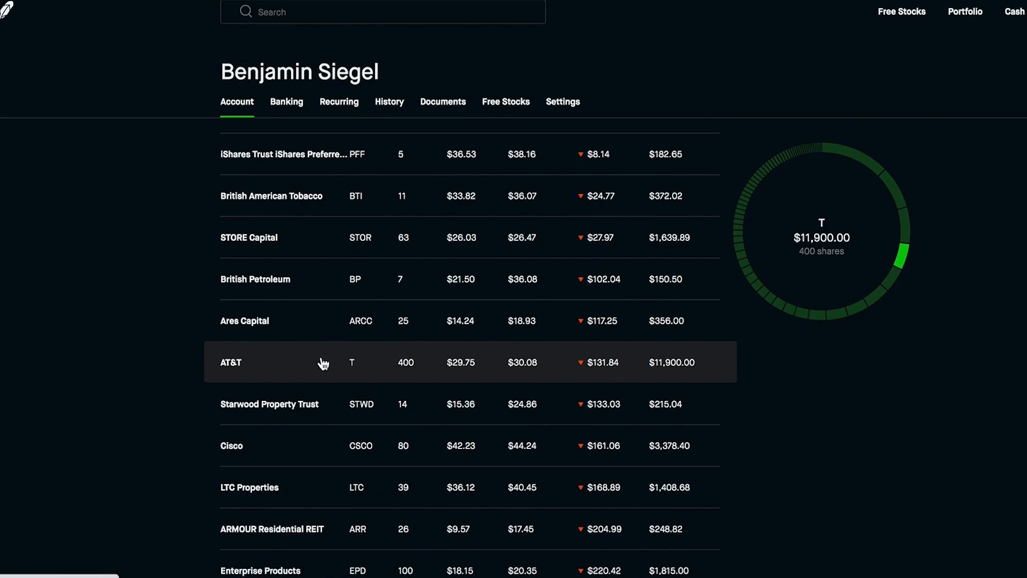
mouse_move(326, 367)
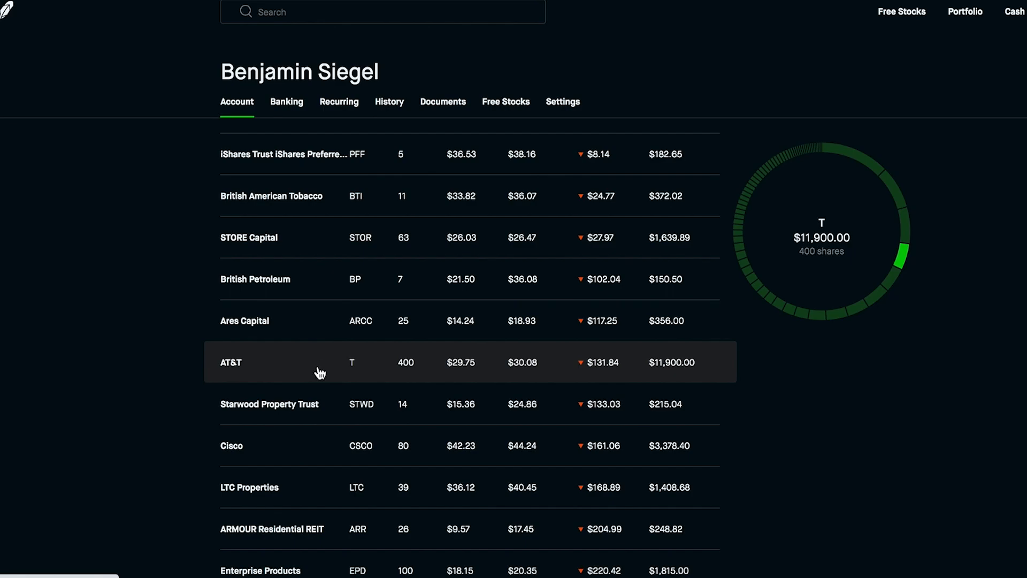
mouse_move(321, 374)
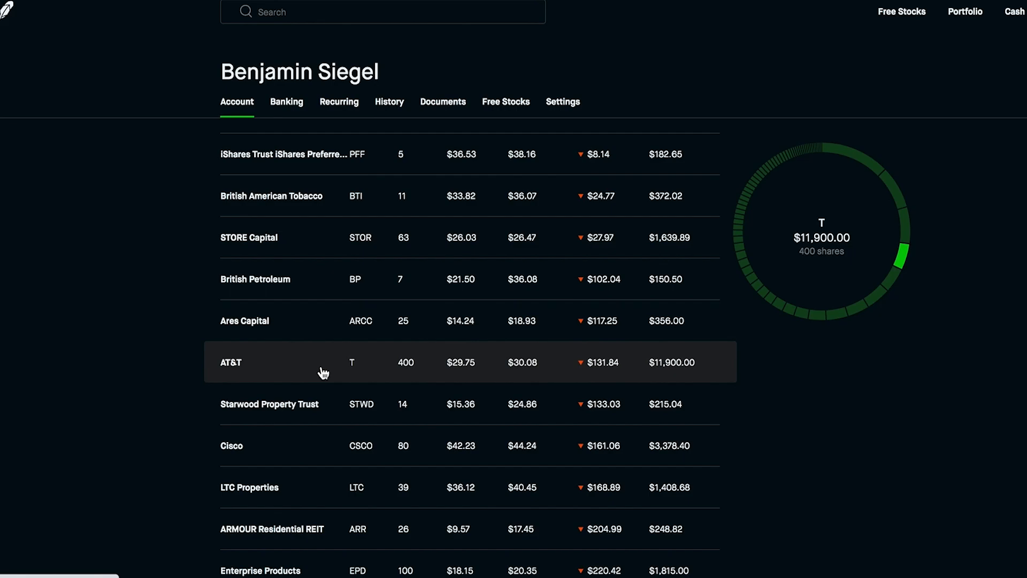
mouse_move(318, 367)
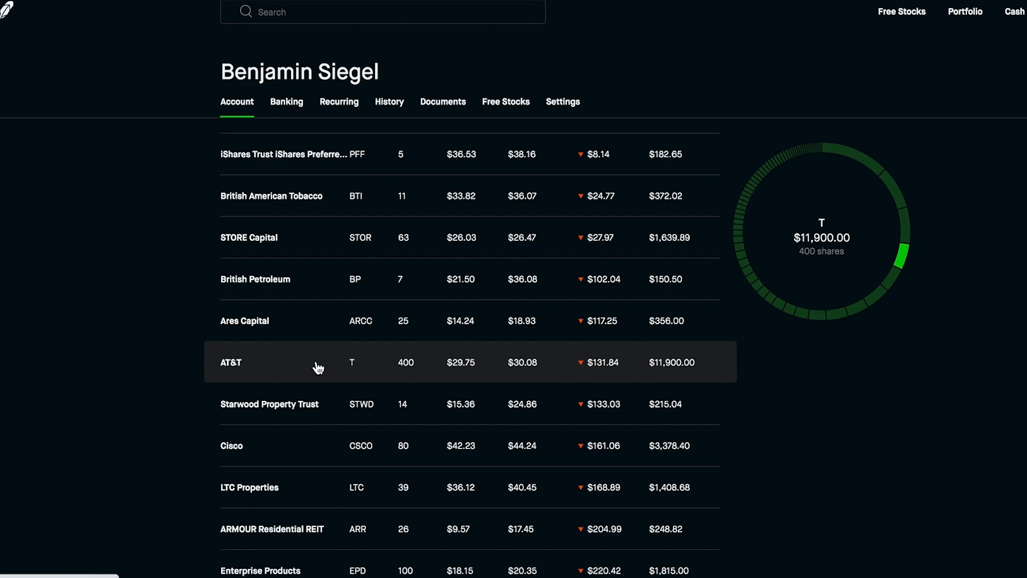
scroll("down", 3)
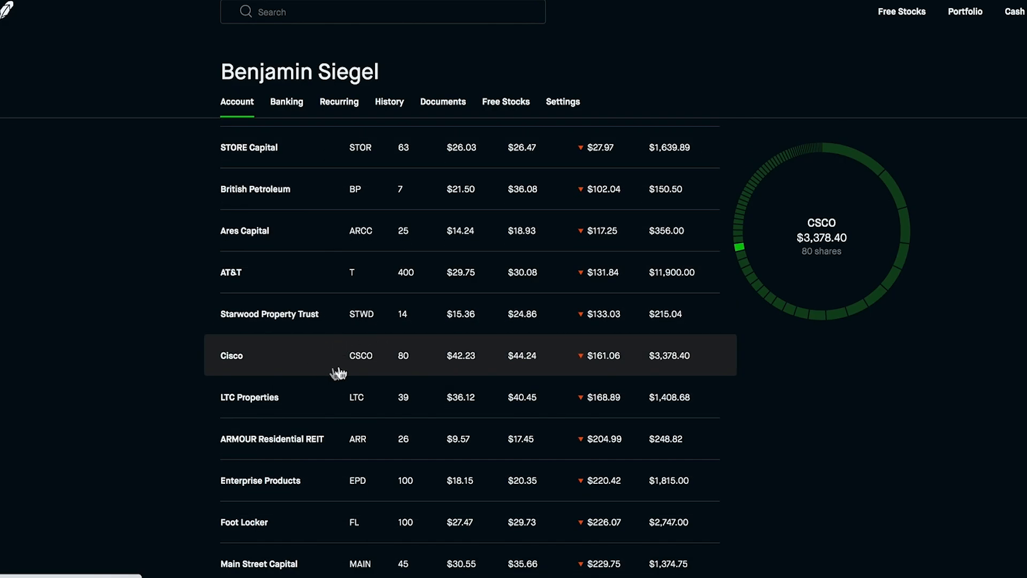
mouse_move(472, 371)
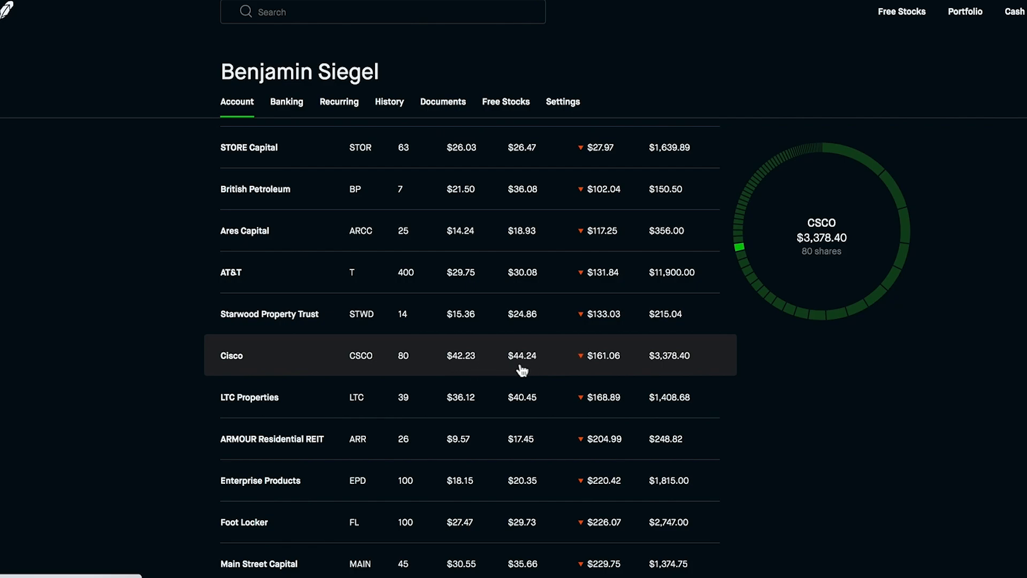
mouse_move(529, 369)
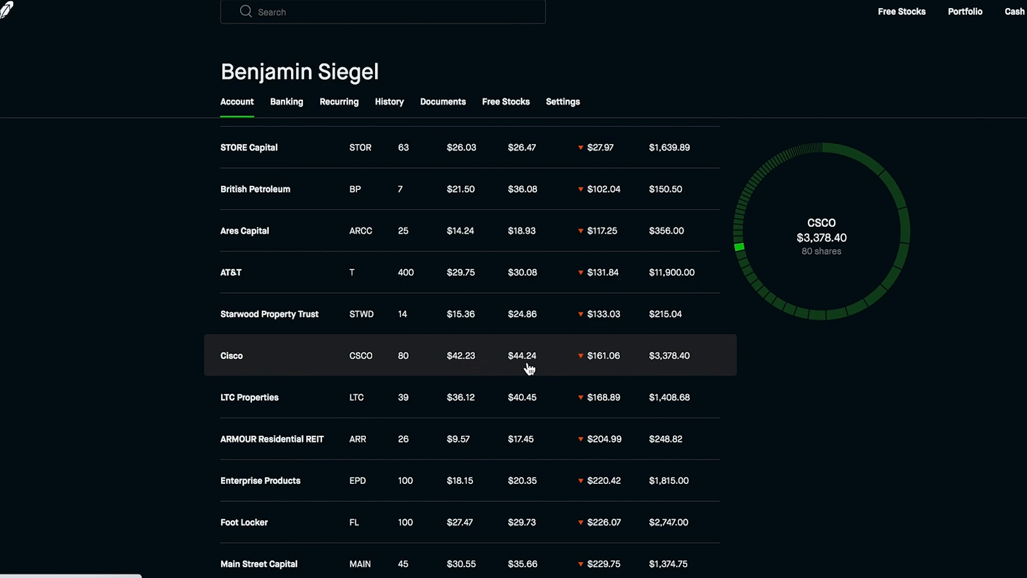
mouse_move(599, 367)
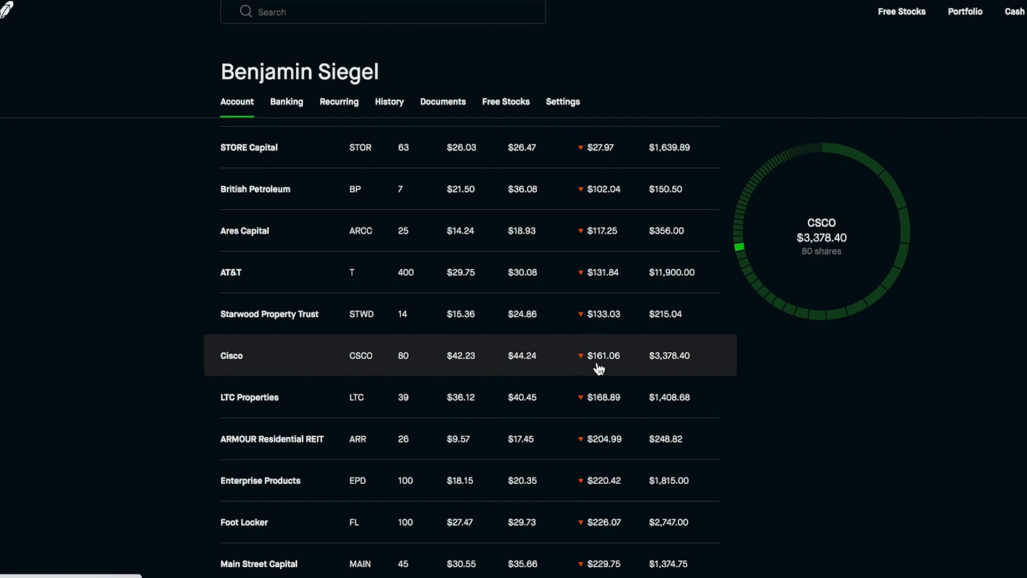
mouse_move(491, 373)
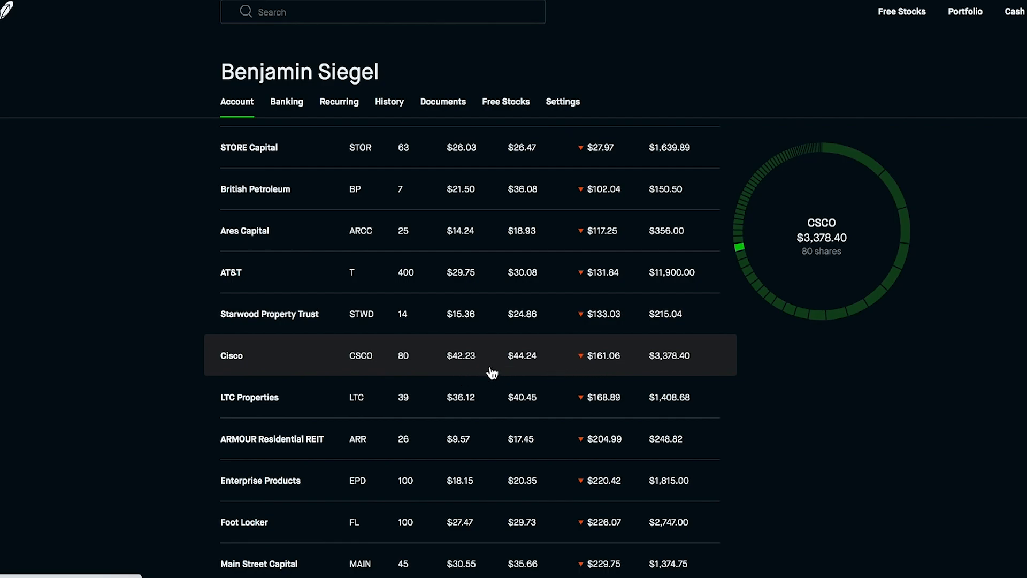
mouse_move(392, 374)
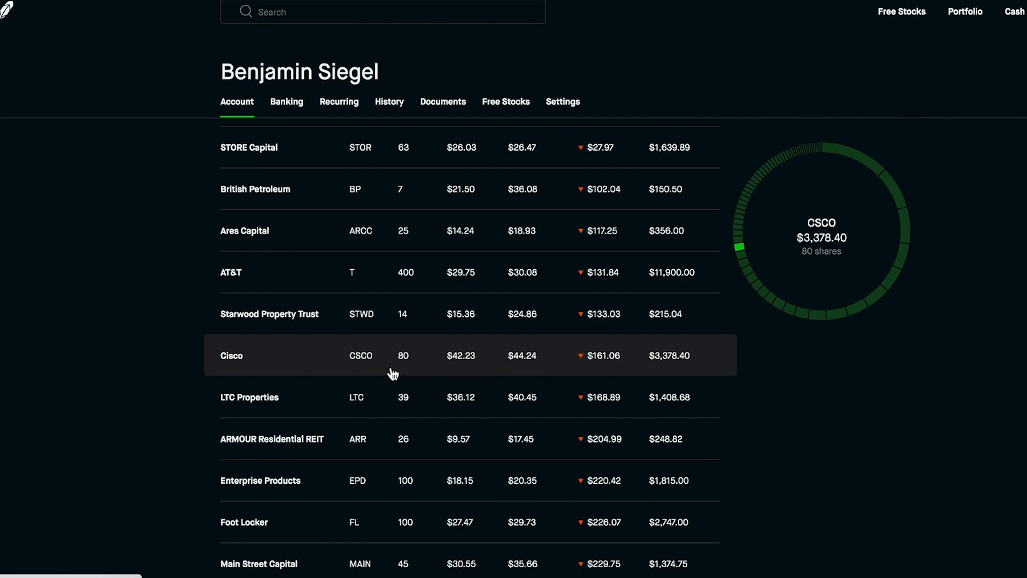
mouse_move(434, 345)
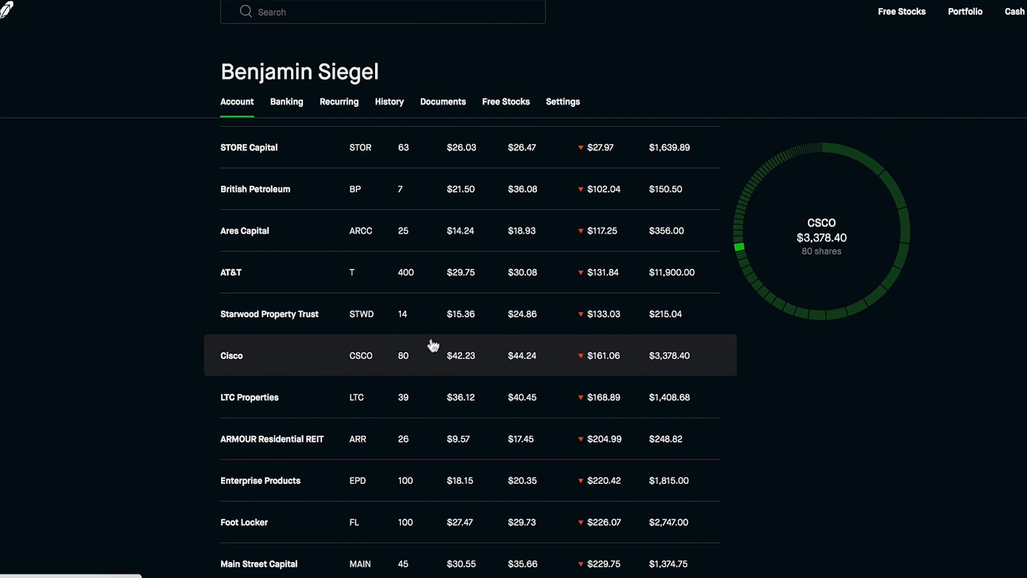
mouse_move(419, 342)
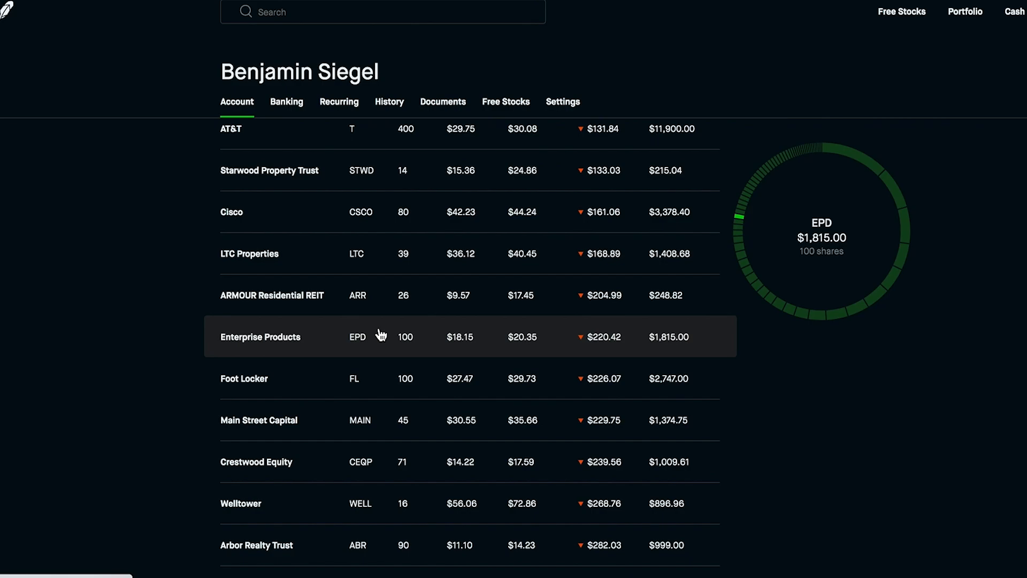
mouse_move(376, 359)
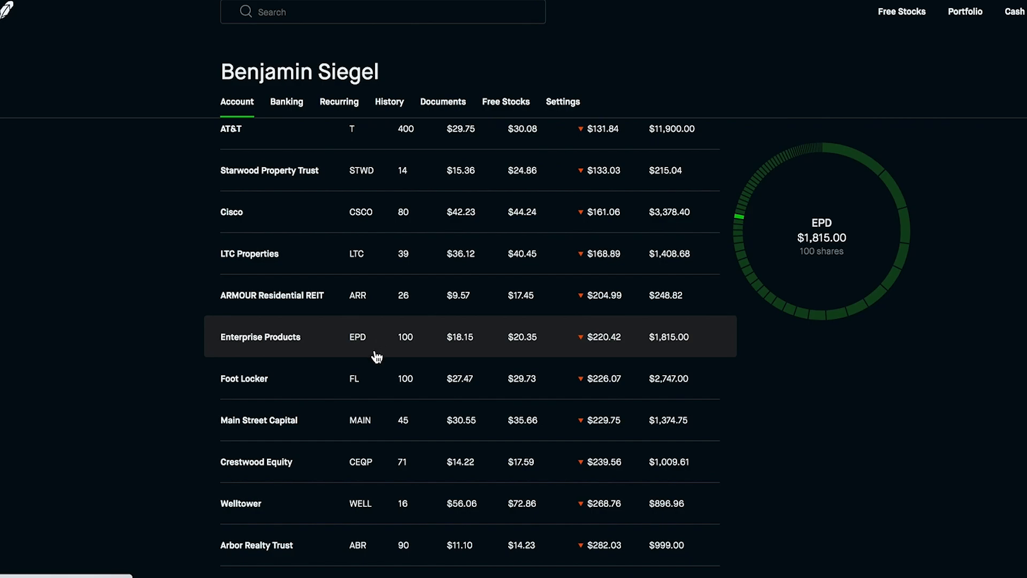
mouse_move(334, 349)
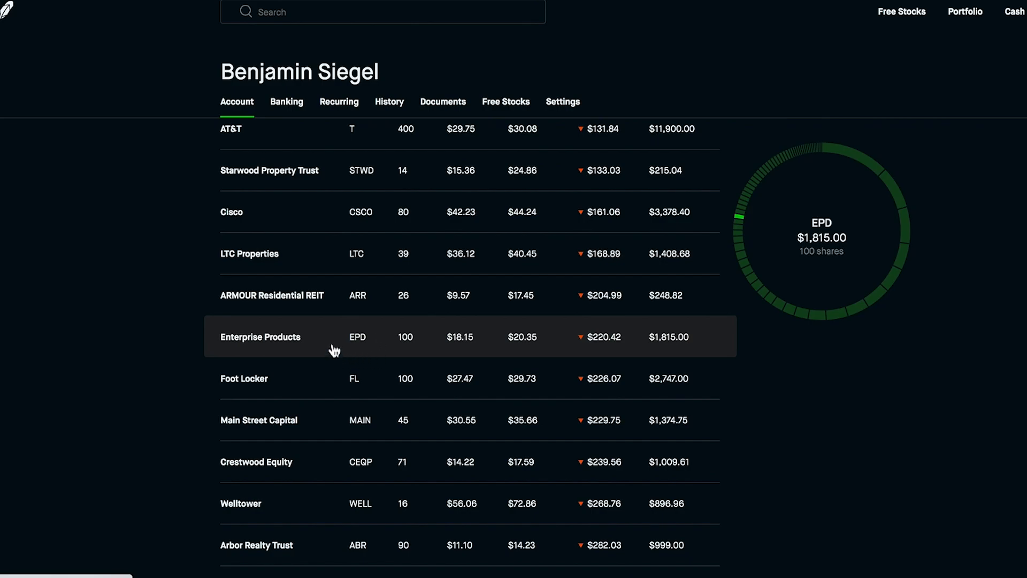
mouse_move(381, 346)
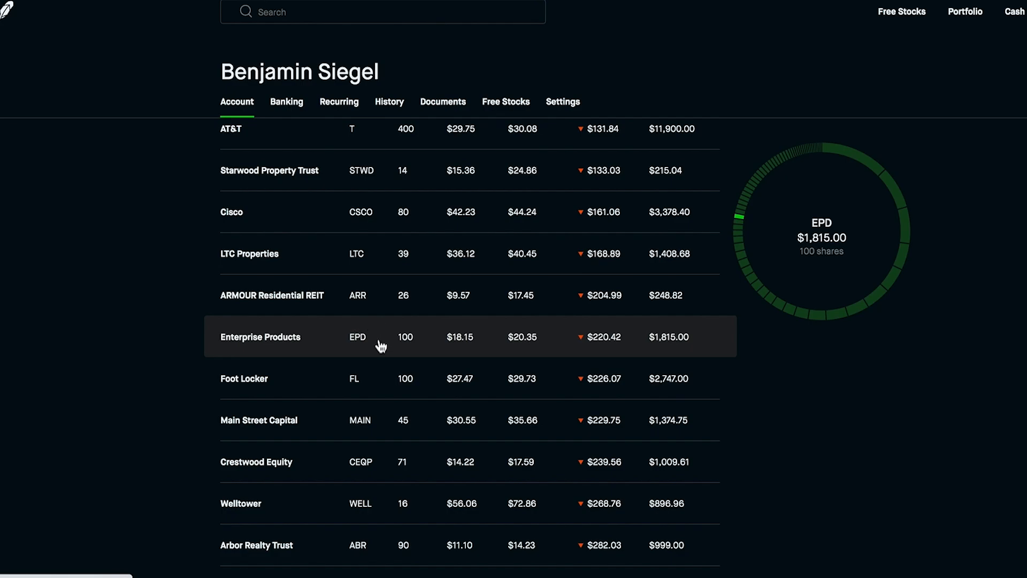
mouse_move(339, 356)
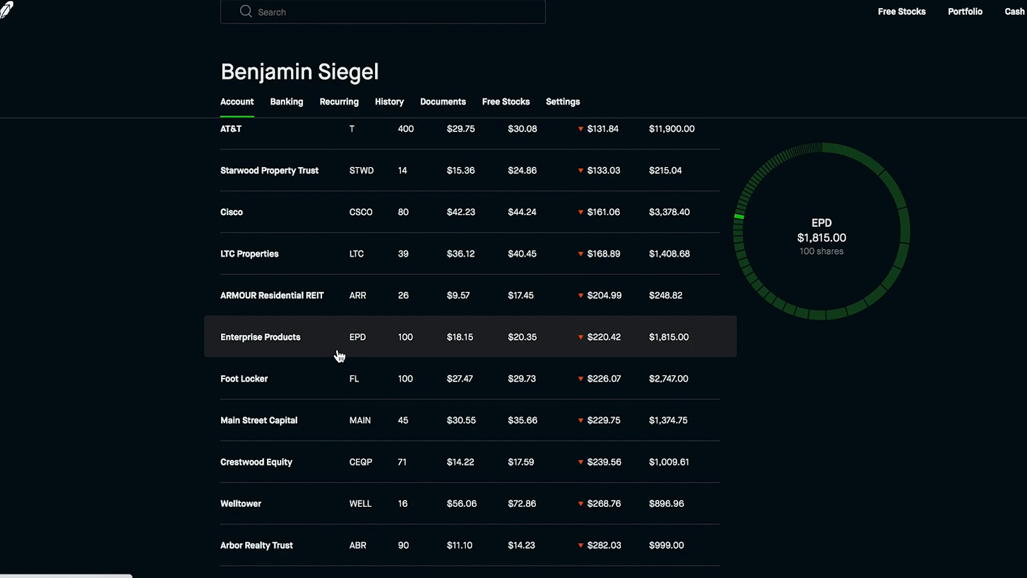
mouse_move(384, 327)
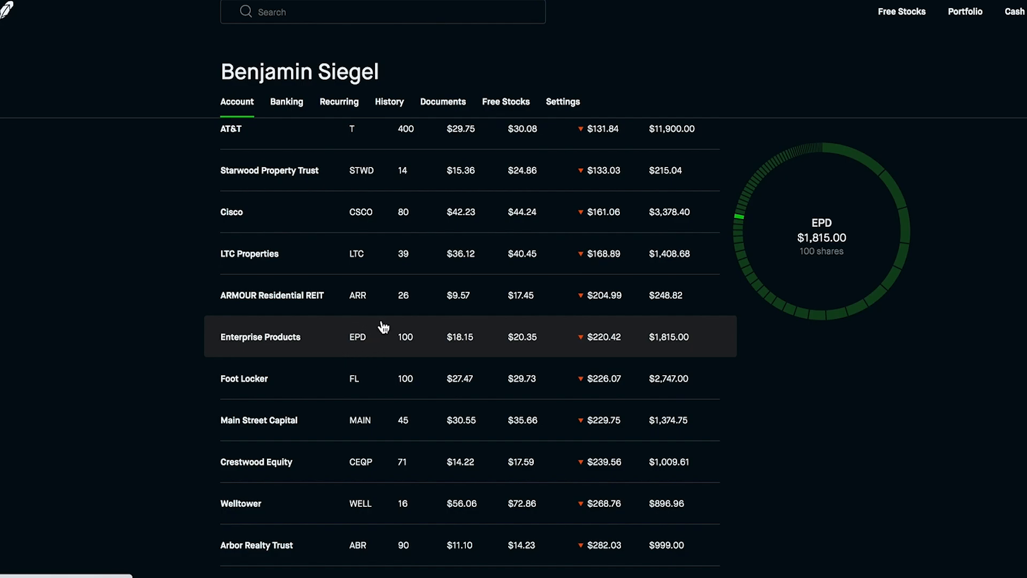
mouse_move(473, 348)
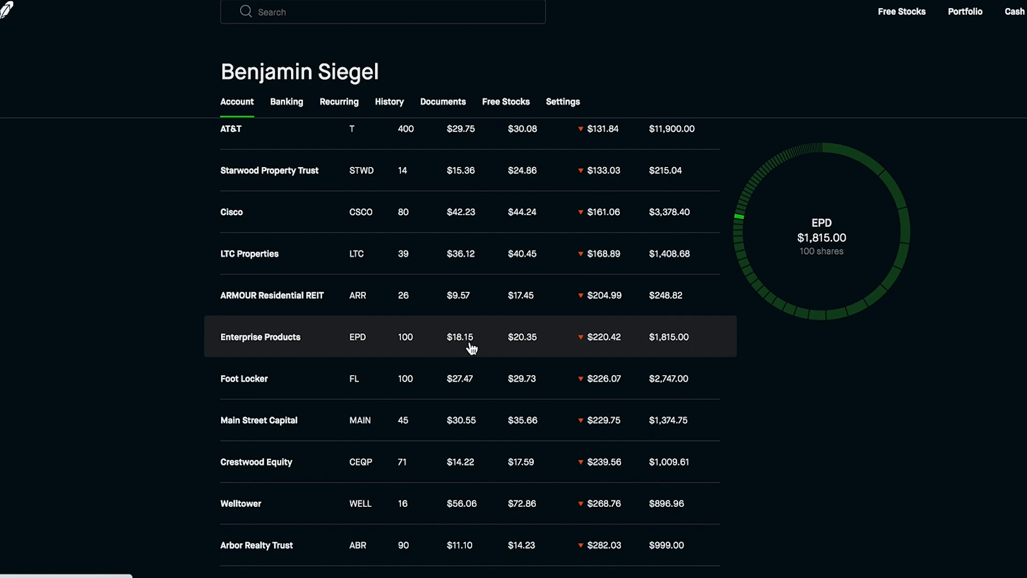
mouse_move(347, 327)
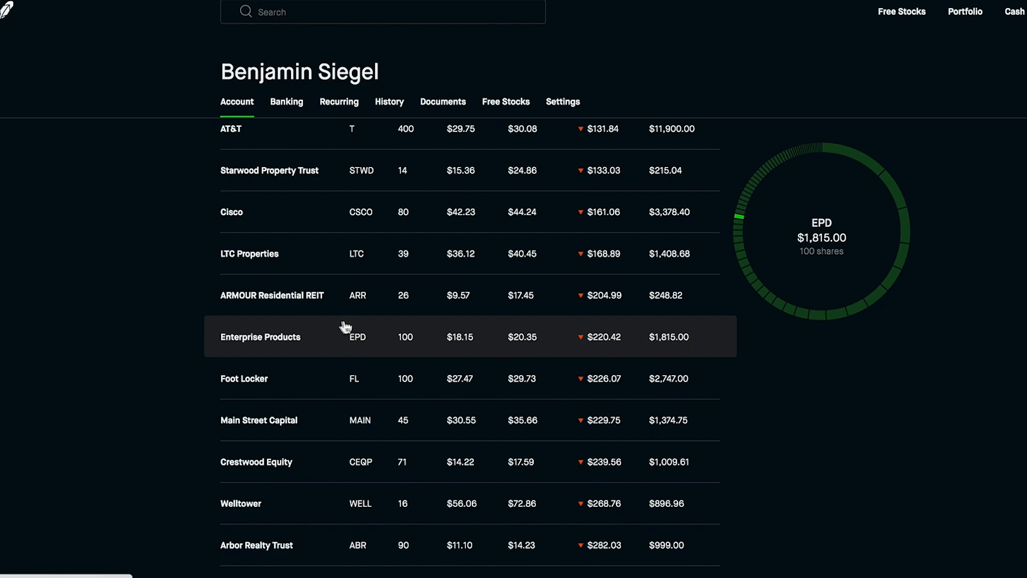
mouse_move(377, 354)
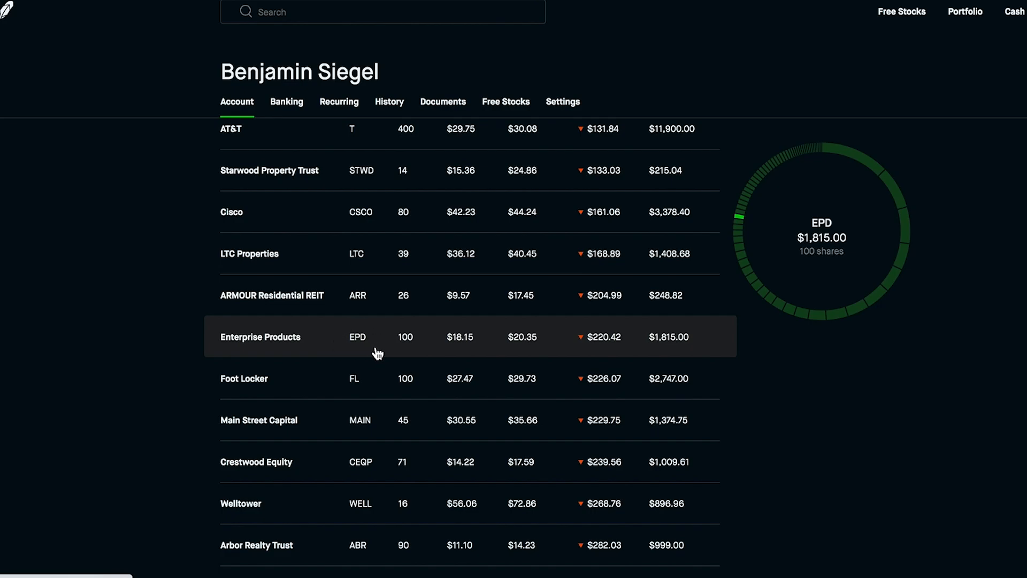
mouse_move(383, 334)
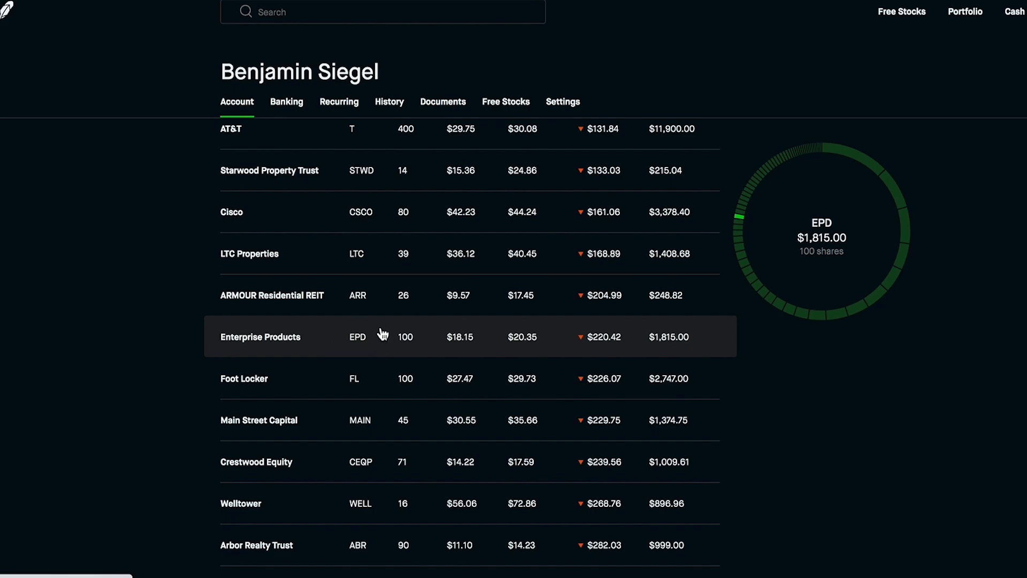
mouse_move(379, 330)
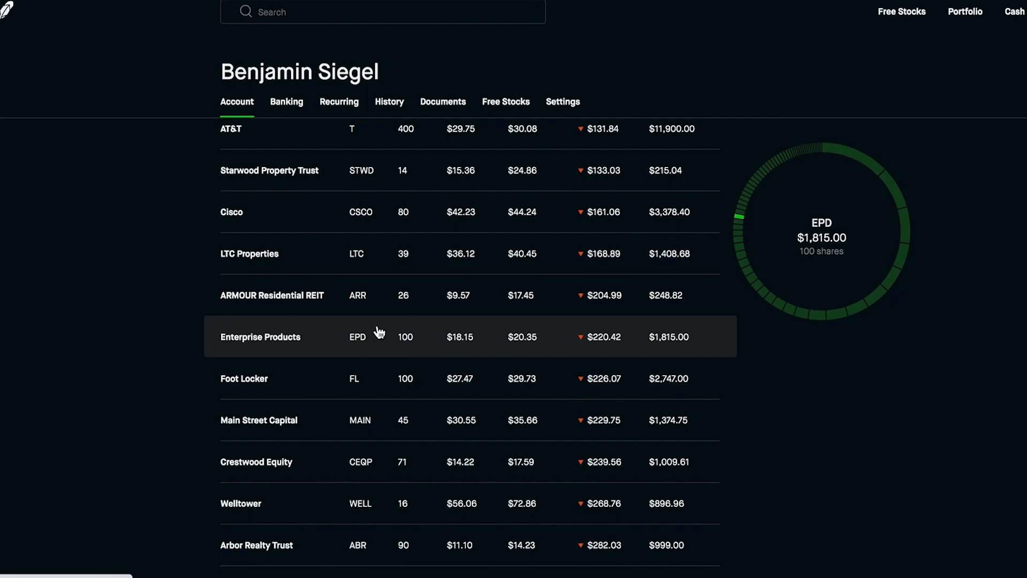
scroll("down", 3)
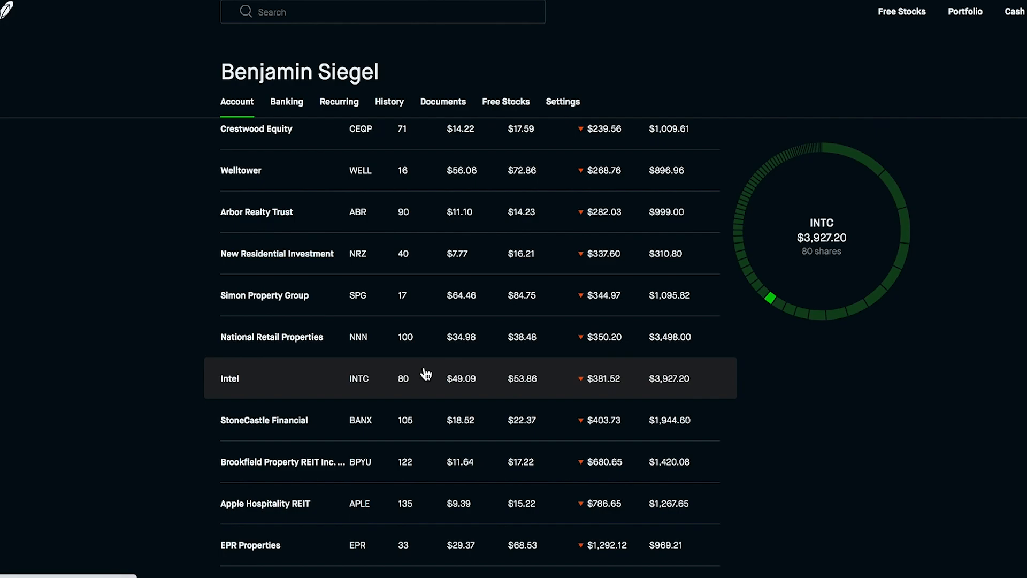
mouse_move(438, 398)
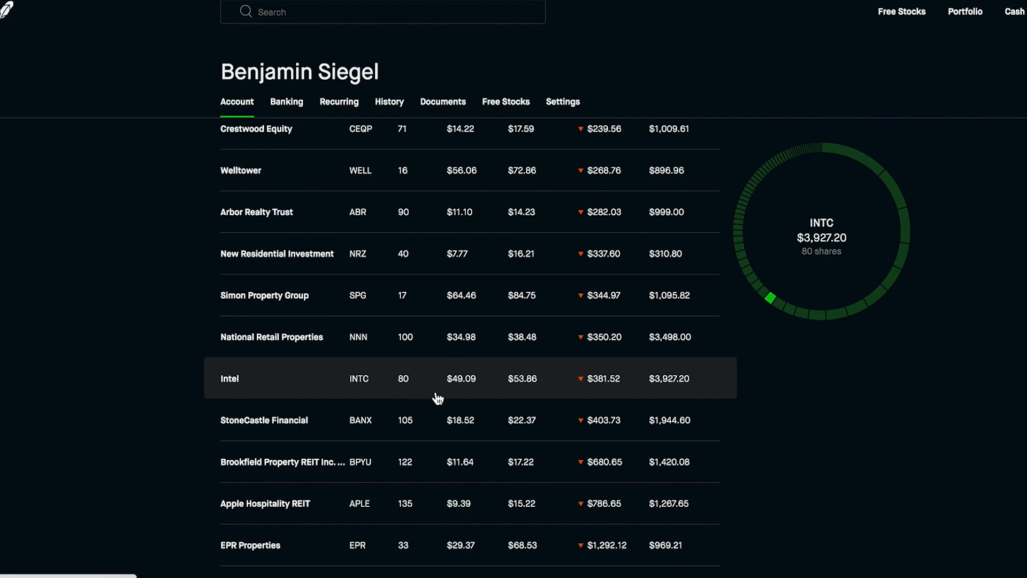
mouse_move(526, 392)
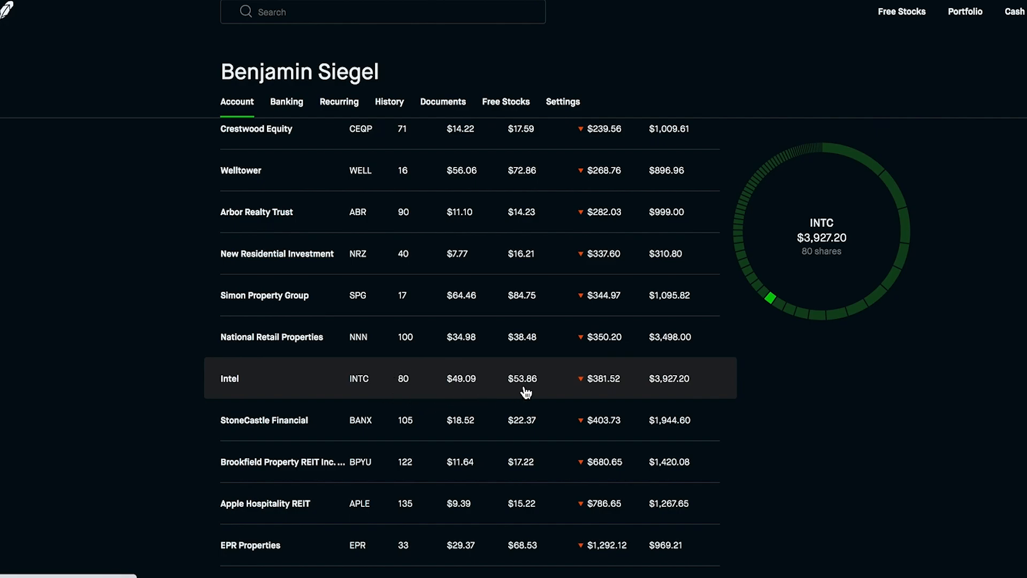
mouse_move(470, 392)
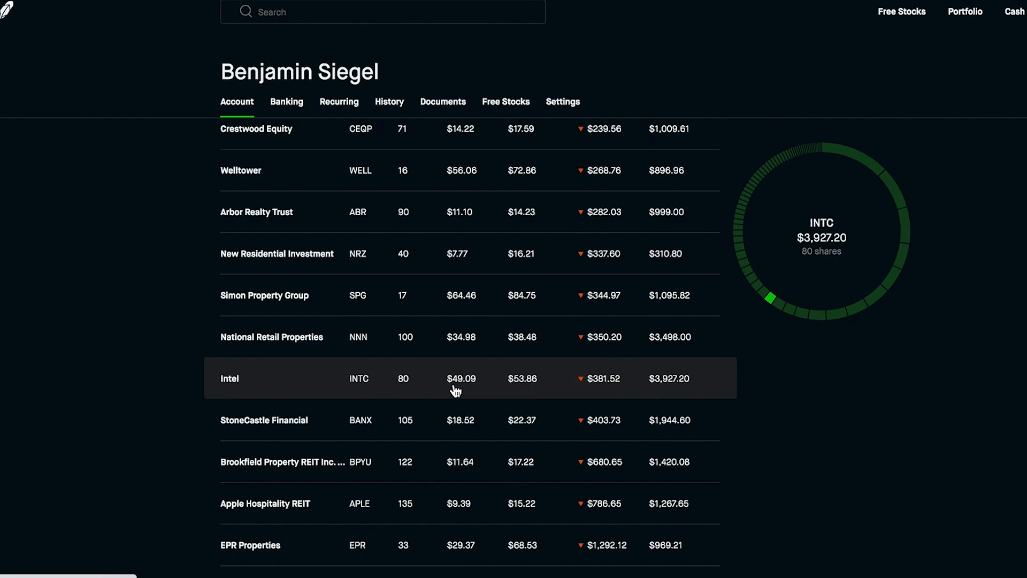
mouse_move(519, 394)
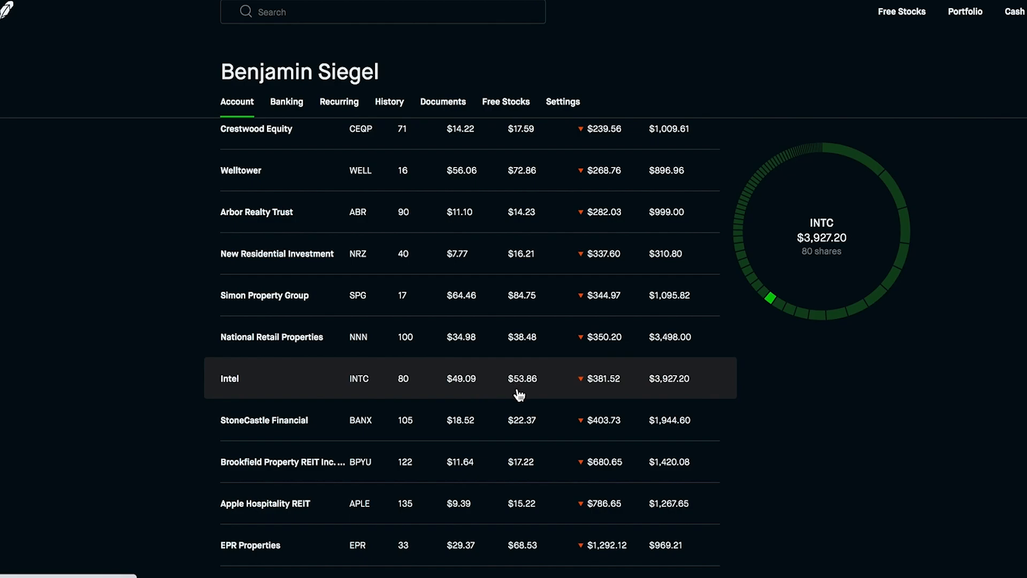
mouse_move(461, 395)
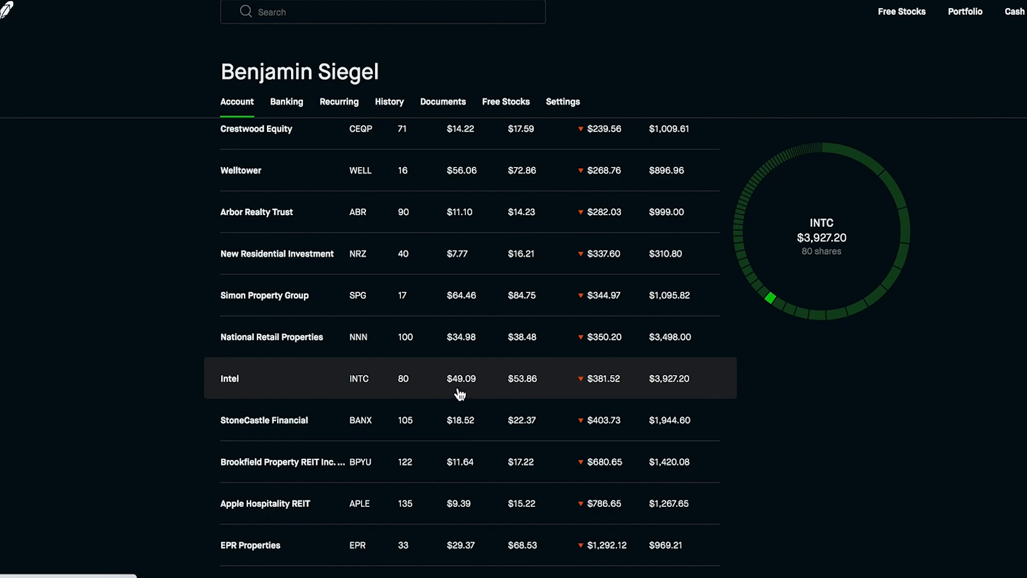
scroll("down", 3)
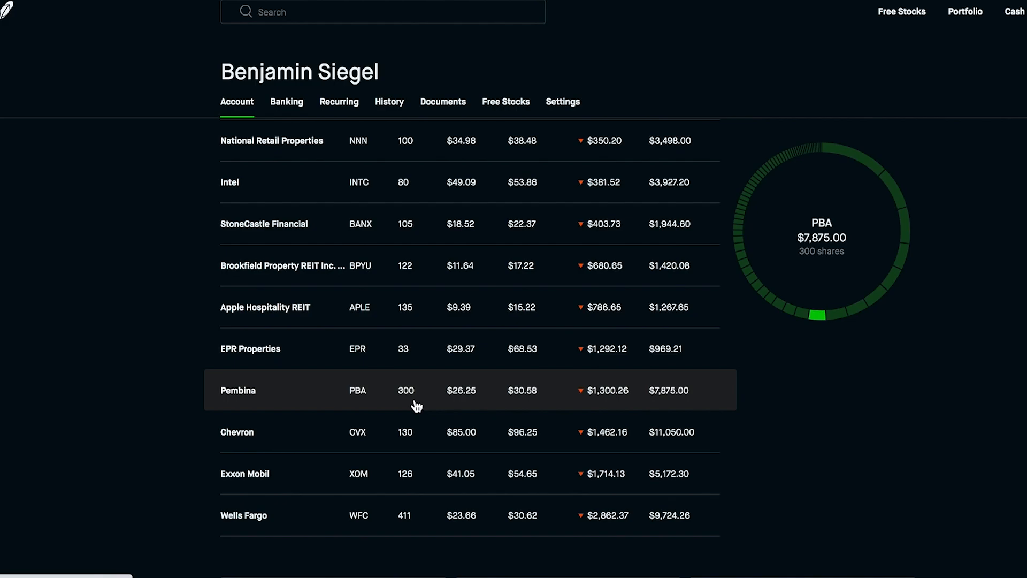
mouse_move(466, 401)
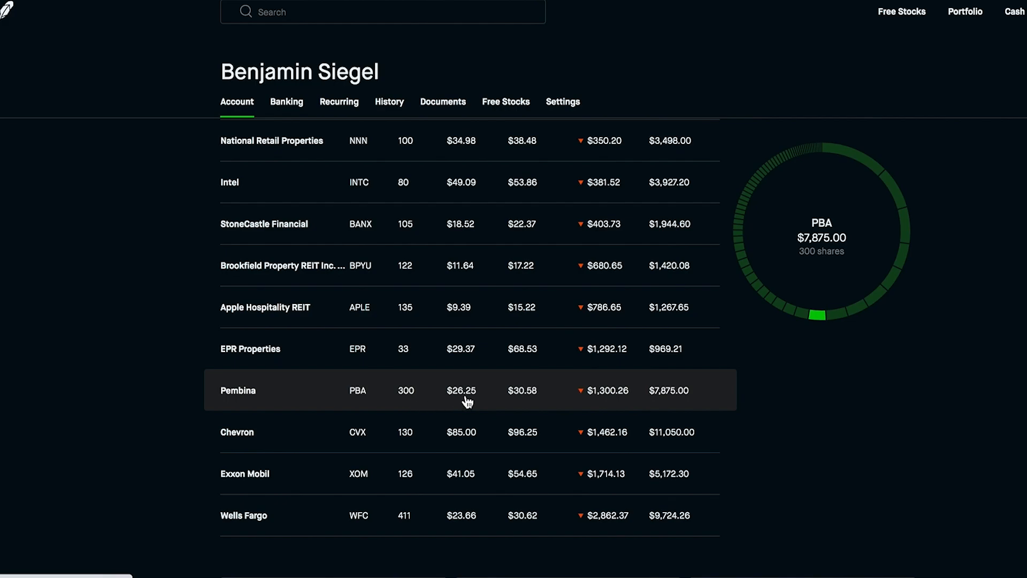
mouse_move(426, 396)
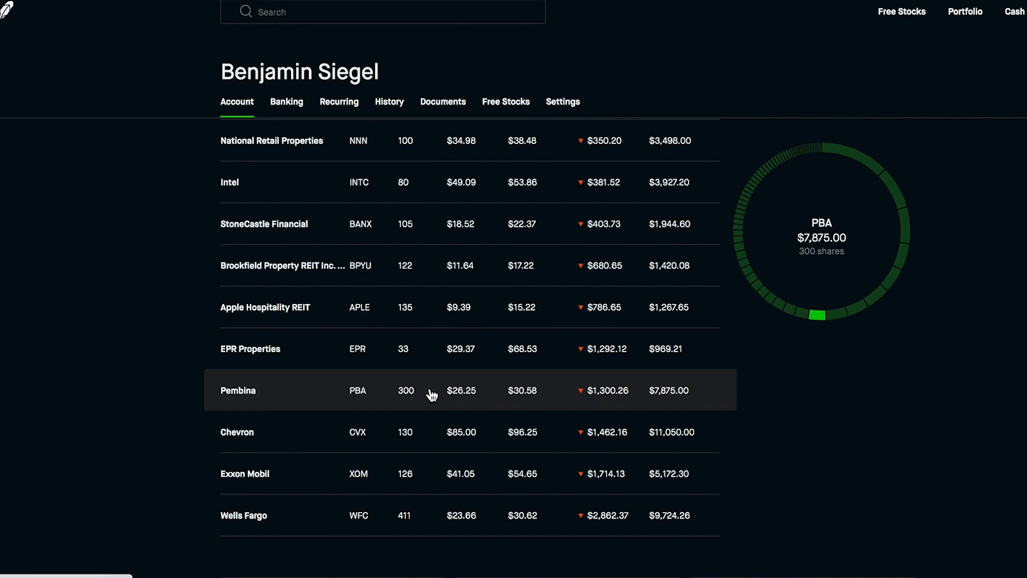
mouse_move(475, 394)
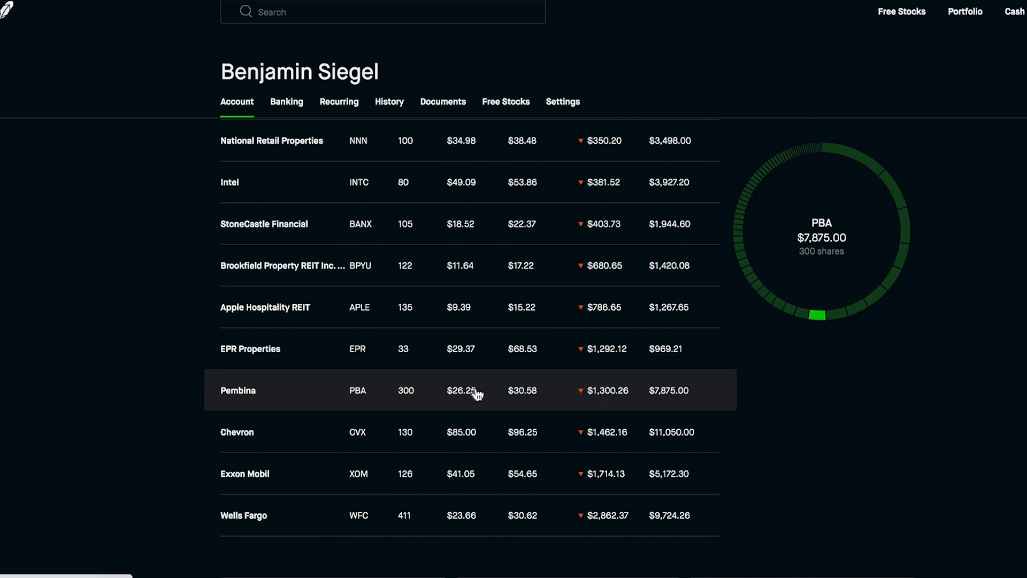
mouse_move(513, 404)
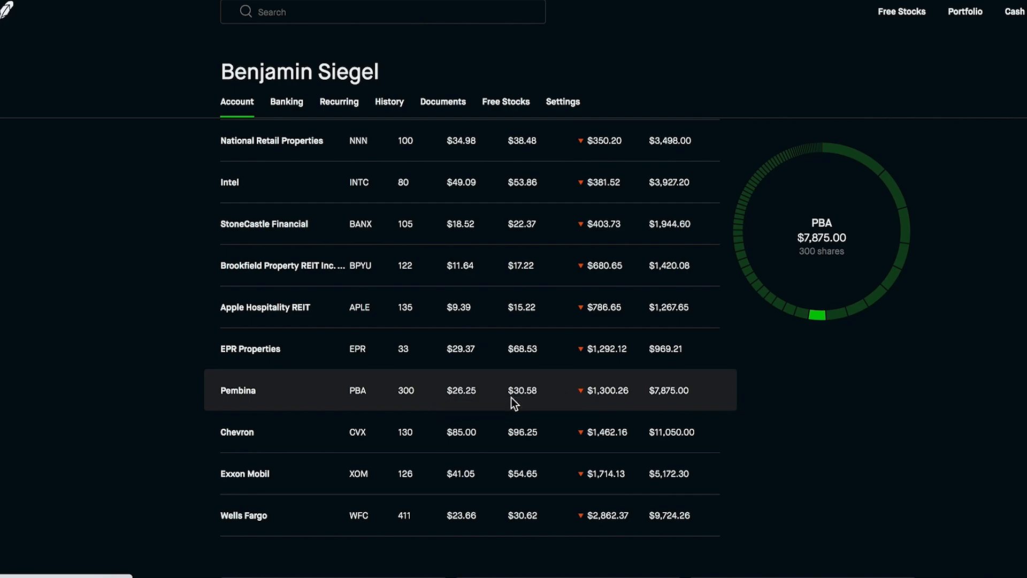
mouse_move(614, 406)
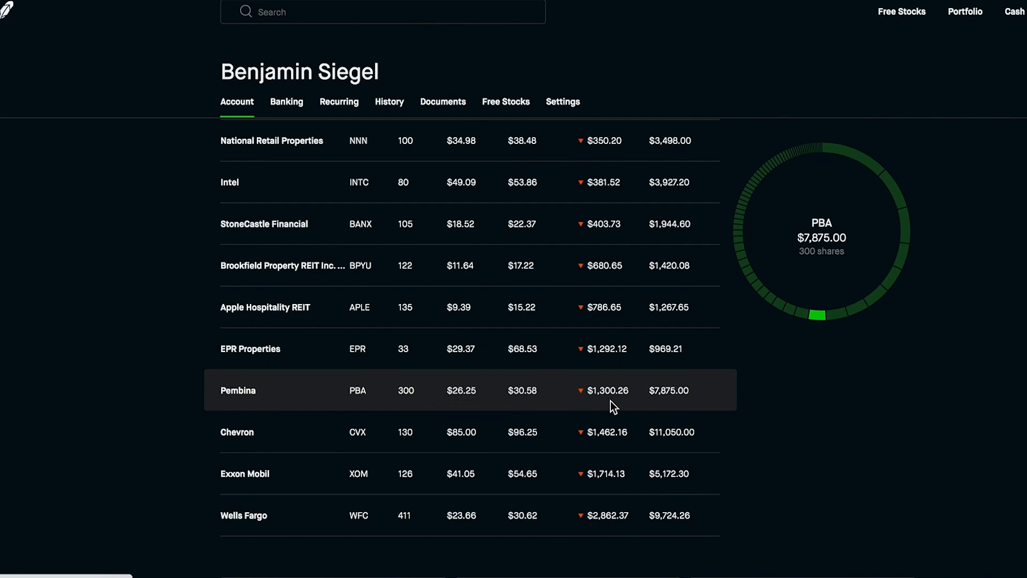
mouse_move(464, 404)
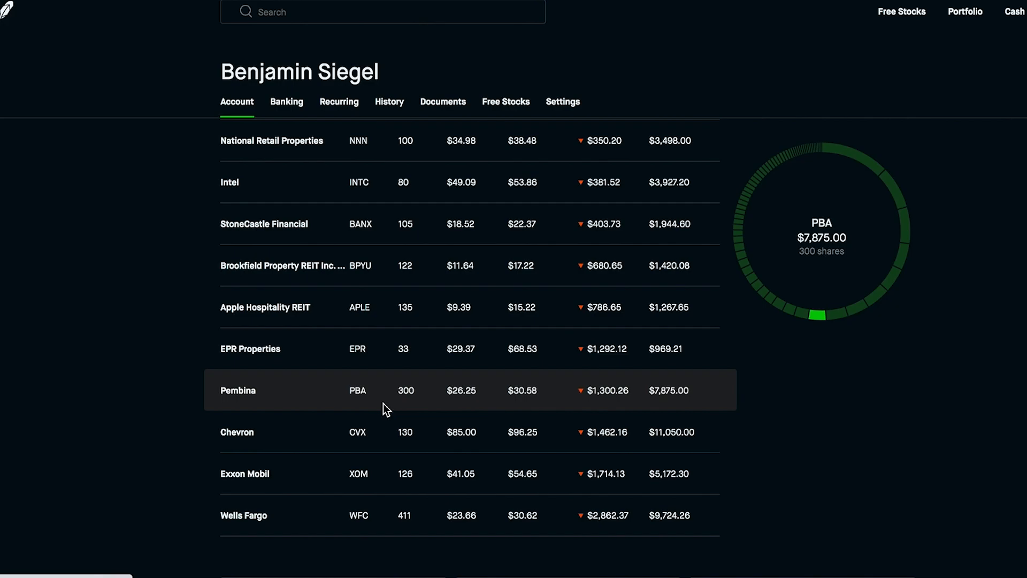
left_click(964, 11)
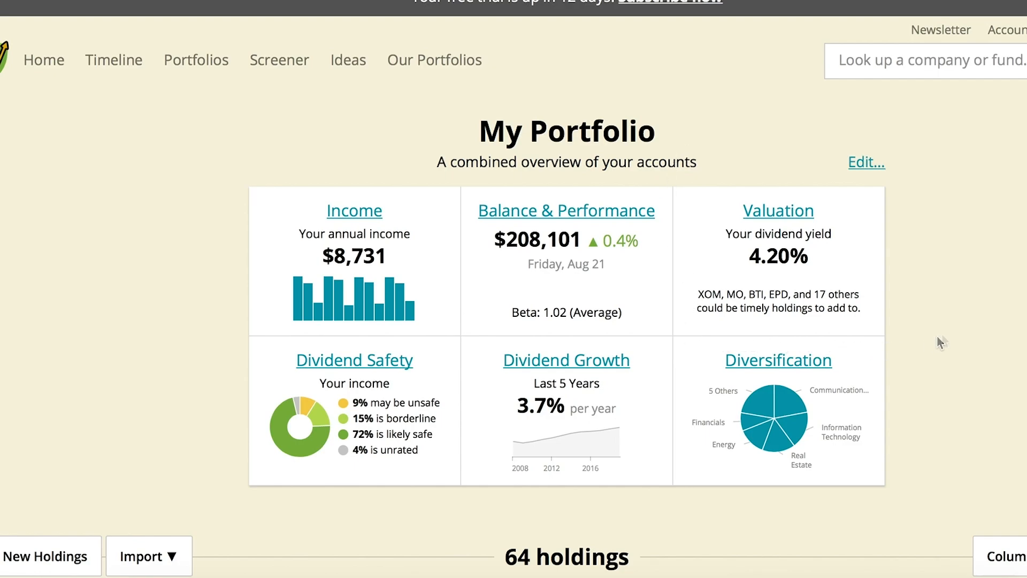
mouse_move(999, 295)
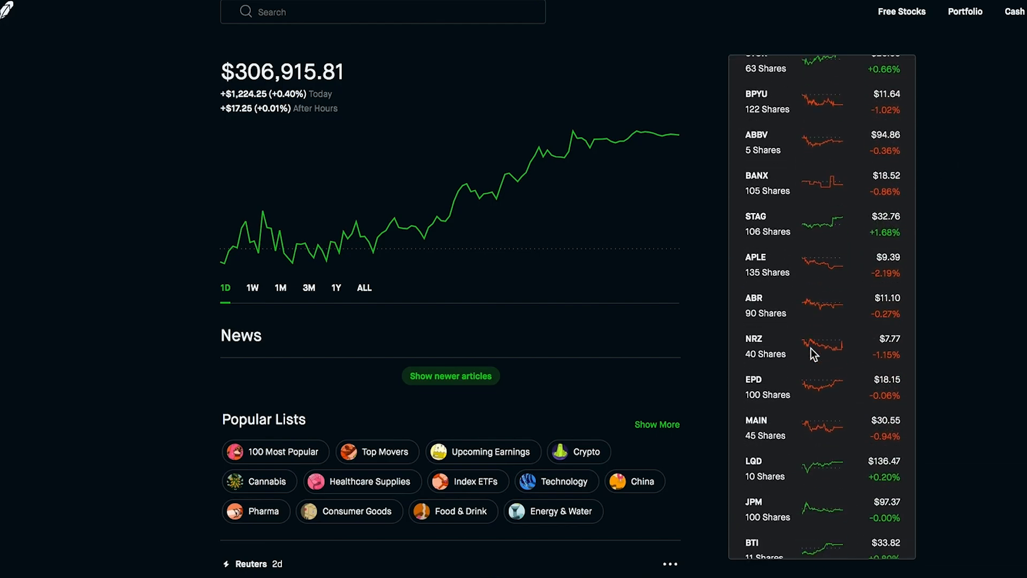
Scroll the Stocks sidebar from T through VZ, HD and CVX to review positions
scroll("down", 3)
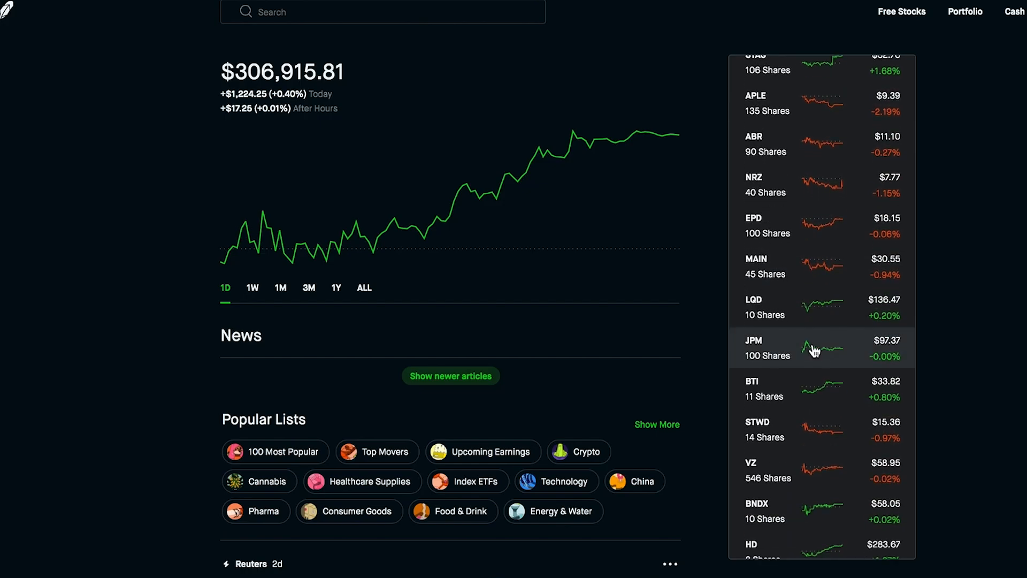
scroll("down", 3)
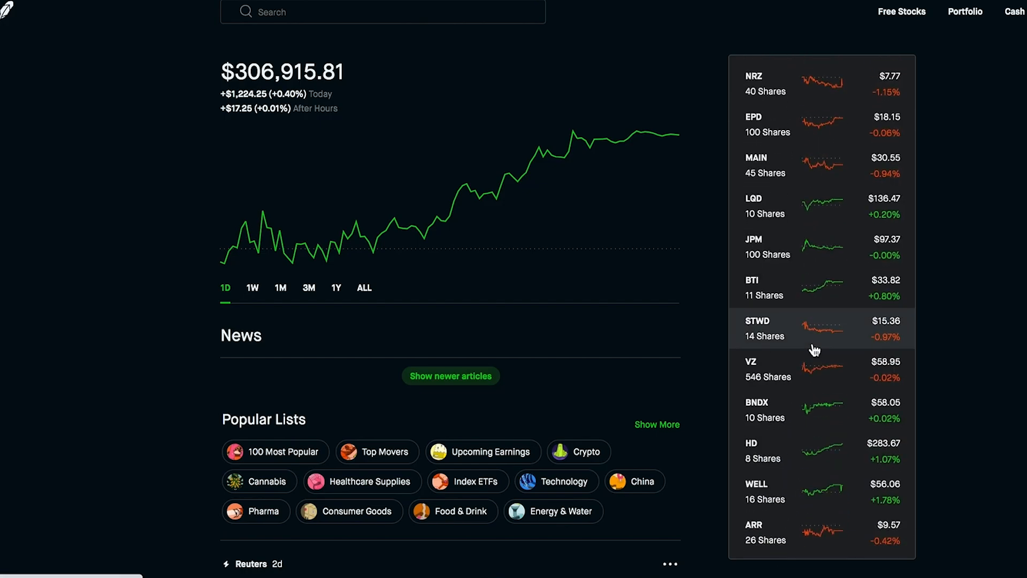
scroll("down", 3)
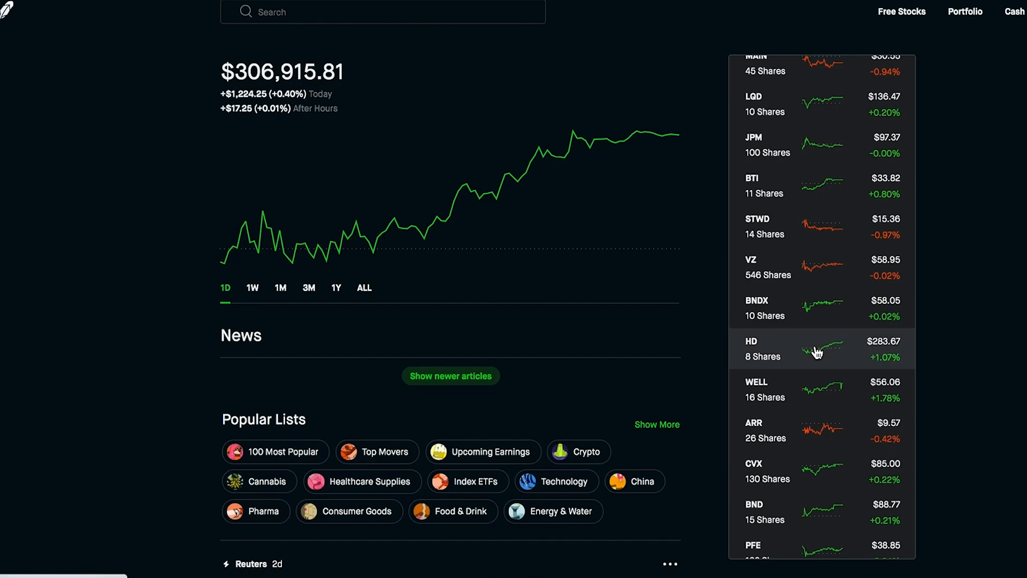
scroll("down", 3)
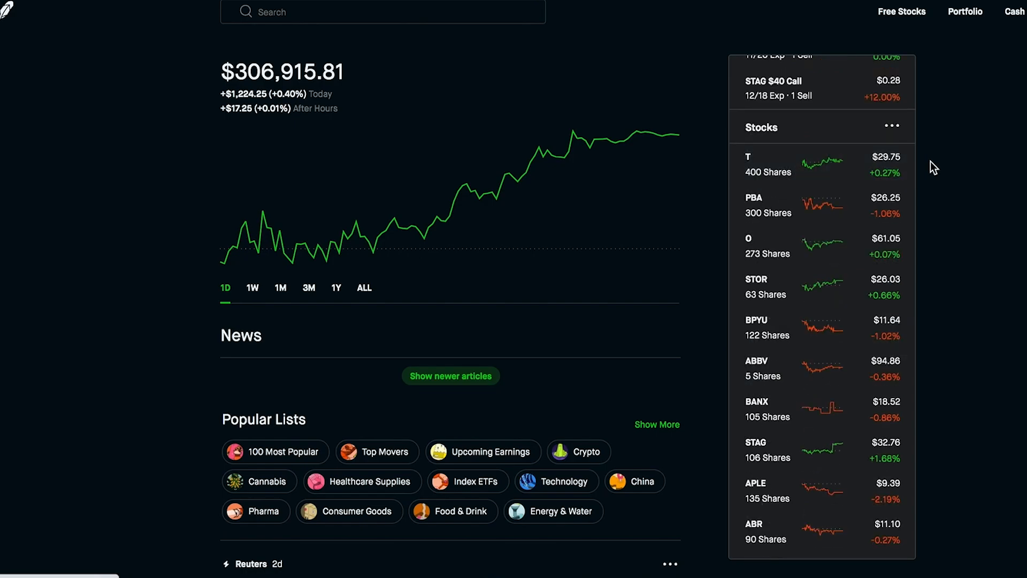
mouse_move(716, 166)
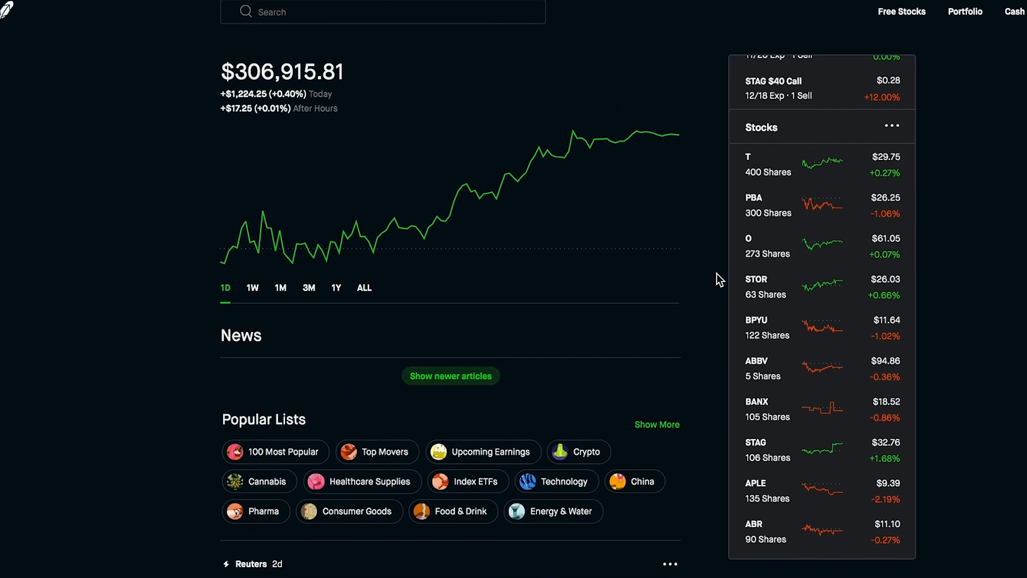
mouse_move(714, 280)
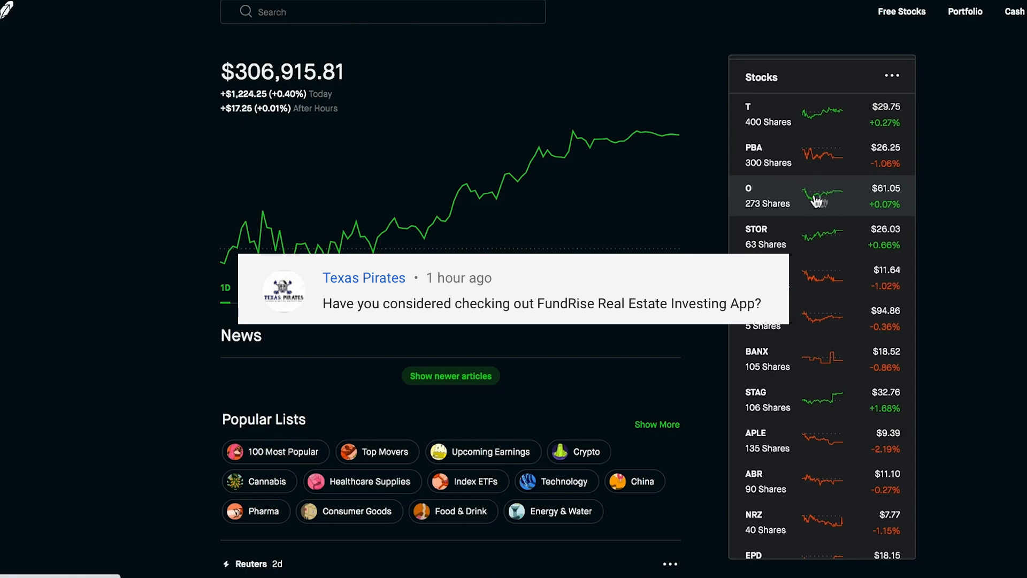
mouse_move(850, 205)
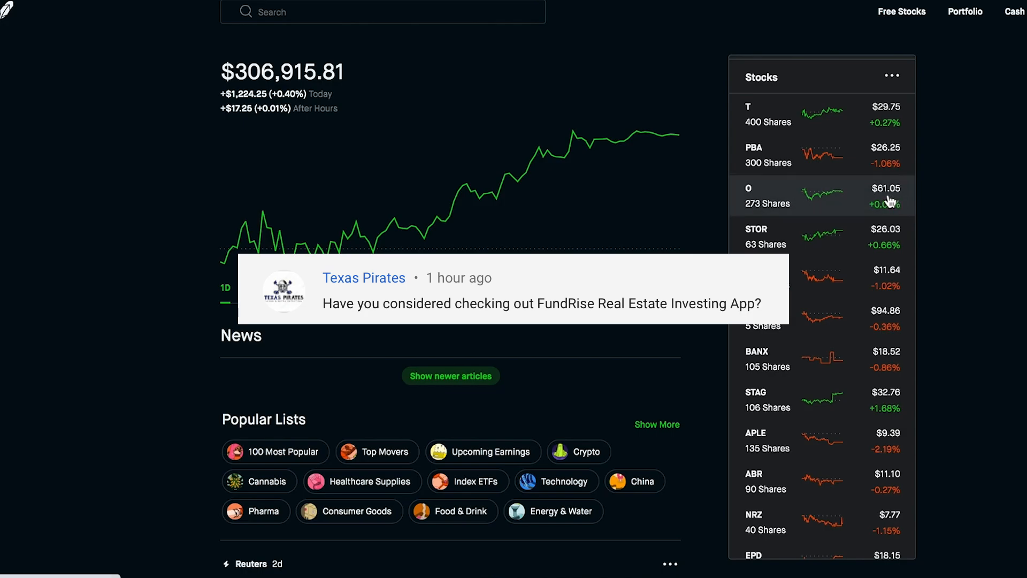
mouse_move(913, 200)
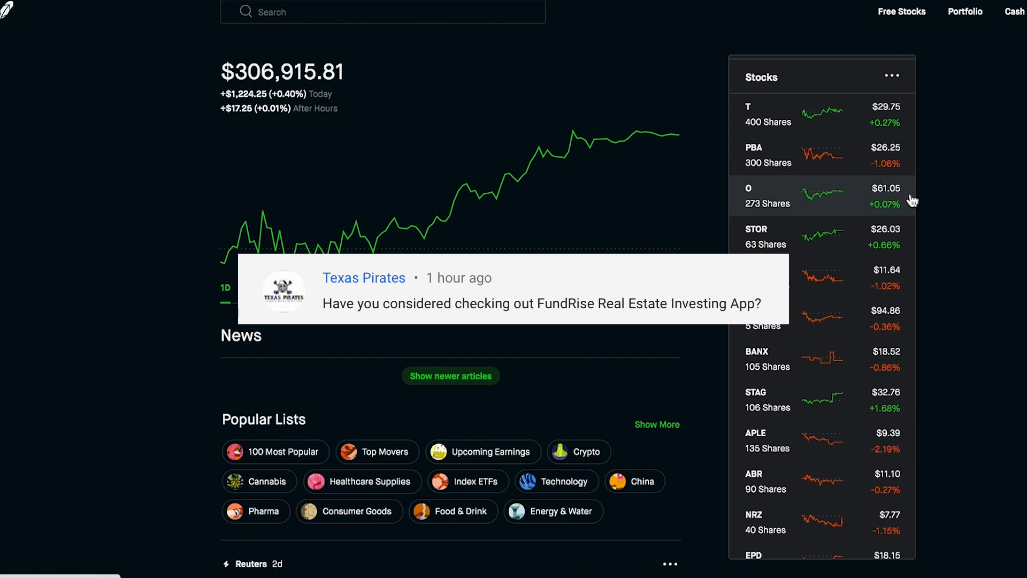
mouse_move(885, 203)
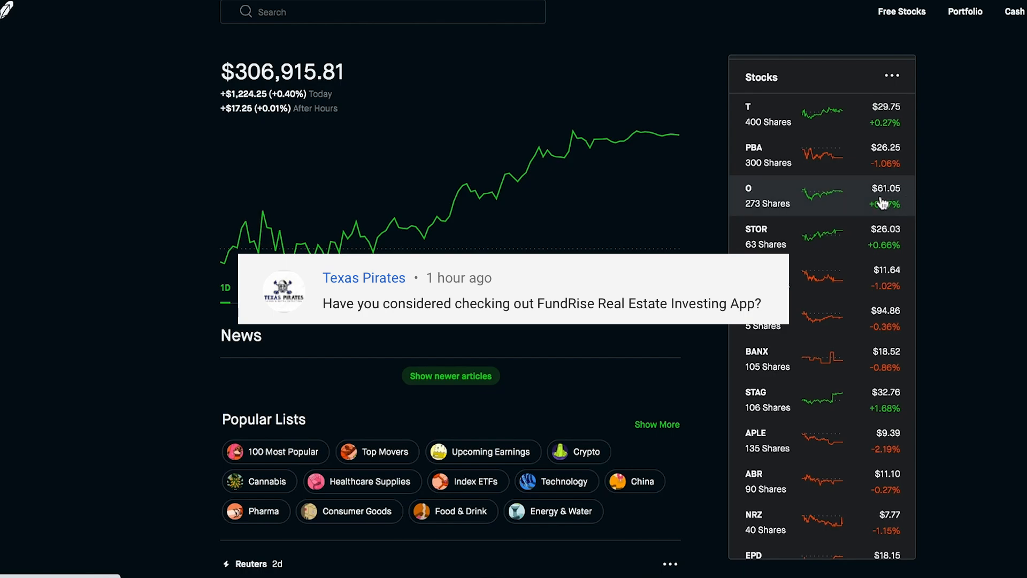
mouse_move(963, 204)
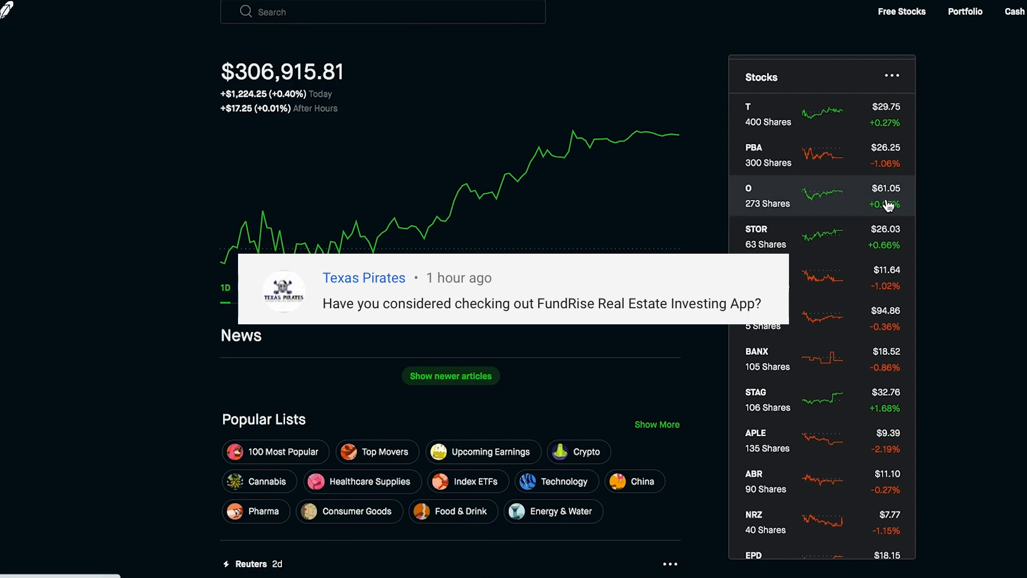
mouse_move(877, 213)
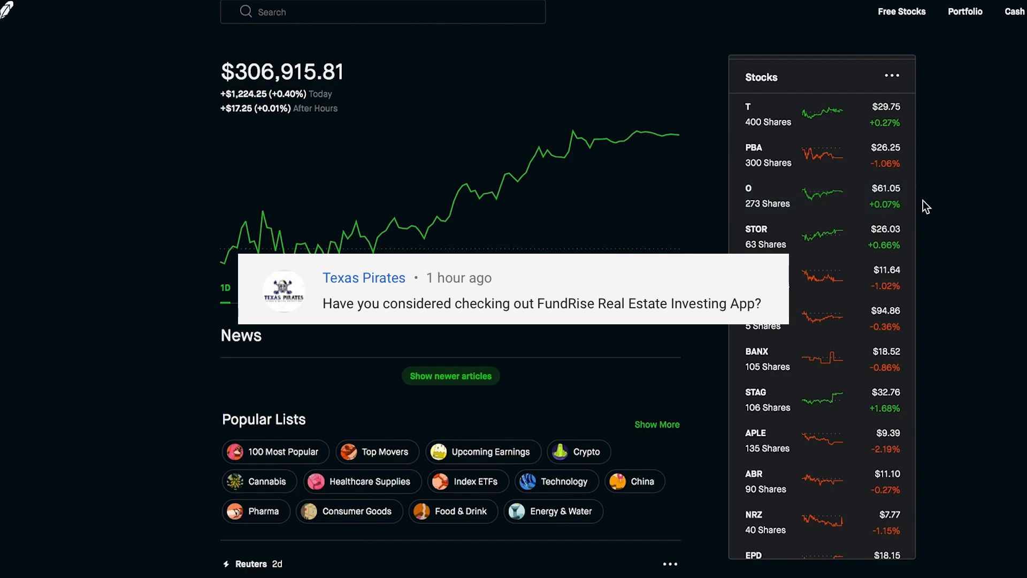
mouse_move(865, 203)
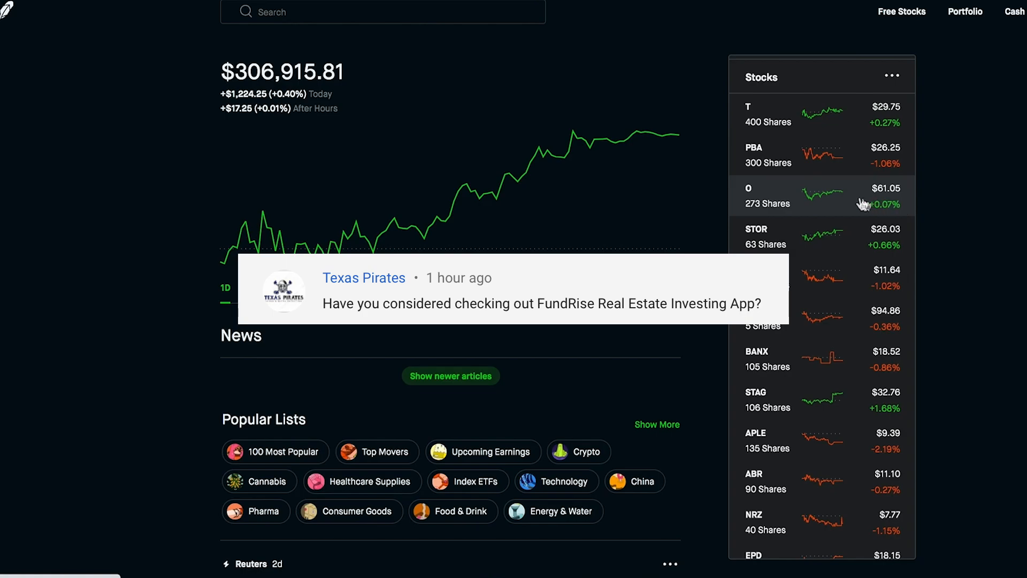
mouse_move(780, 204)
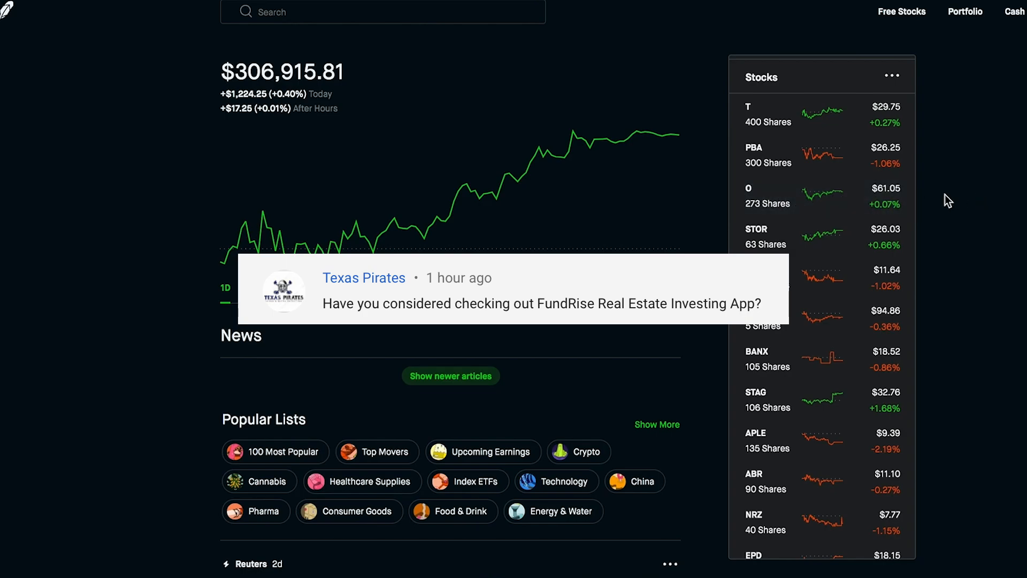
mouse_move(911, 199)
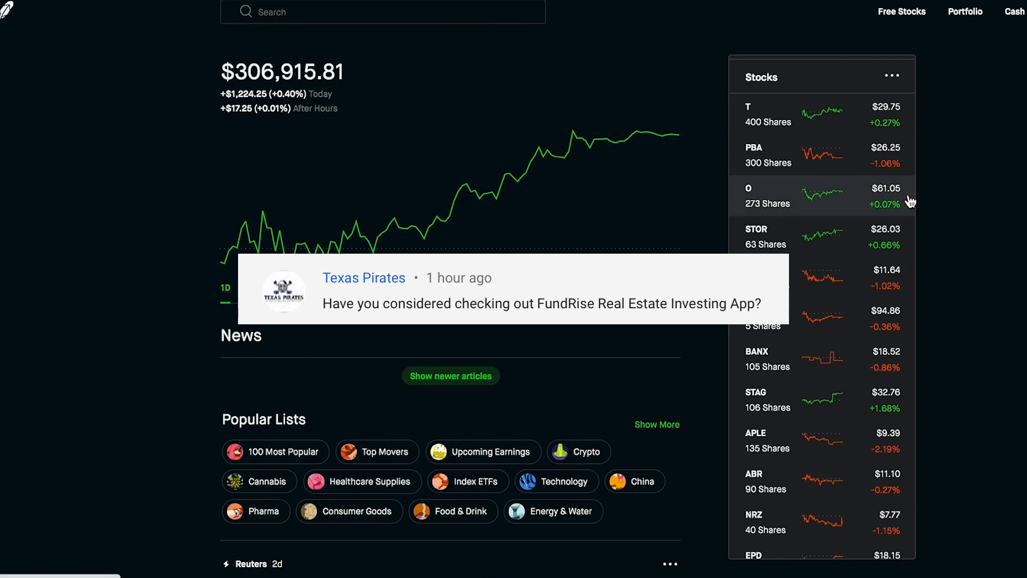
mouse_move(960, 213)
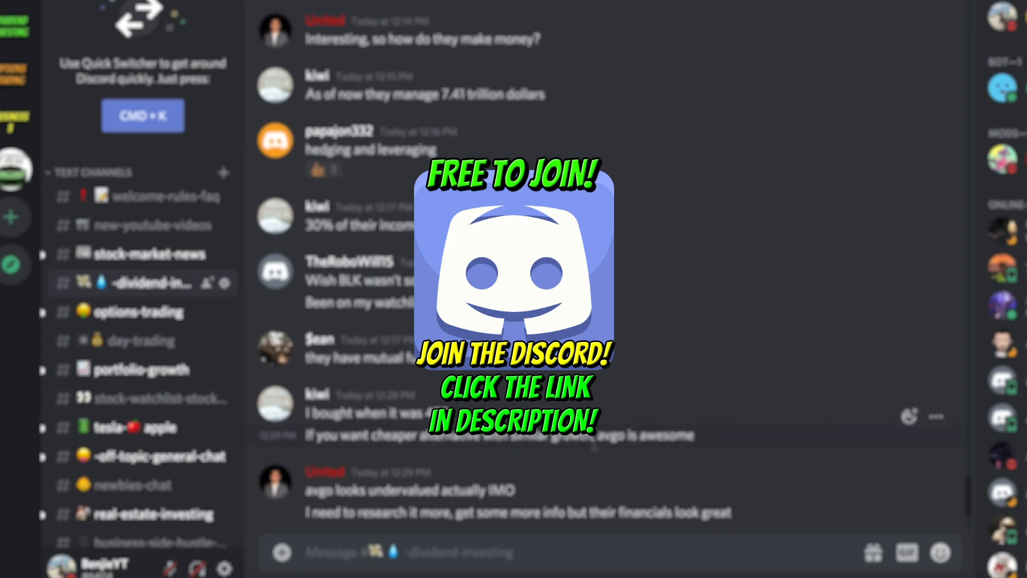
Scroll through the dividend-investing channel messages
scroll("down", 3)
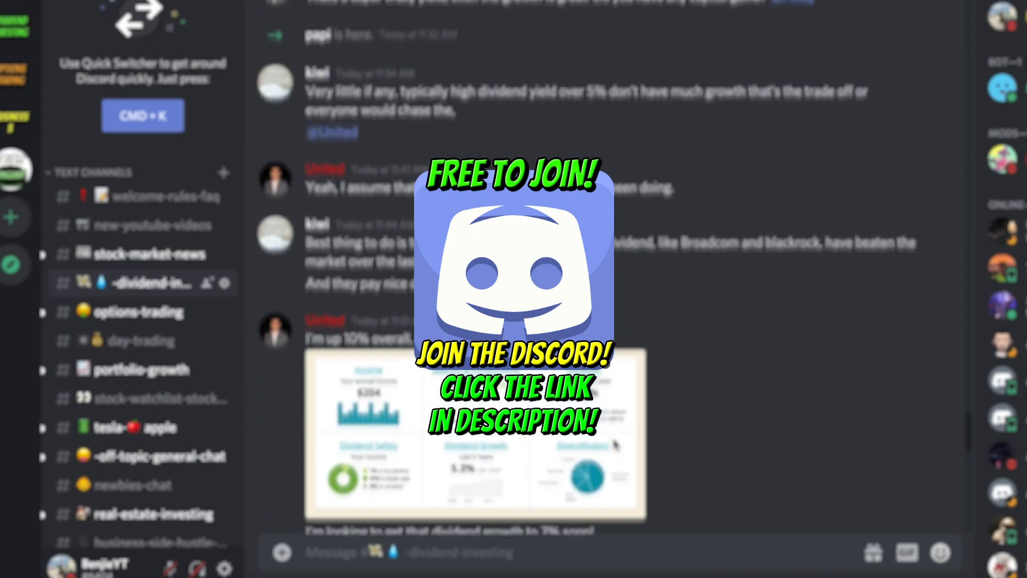